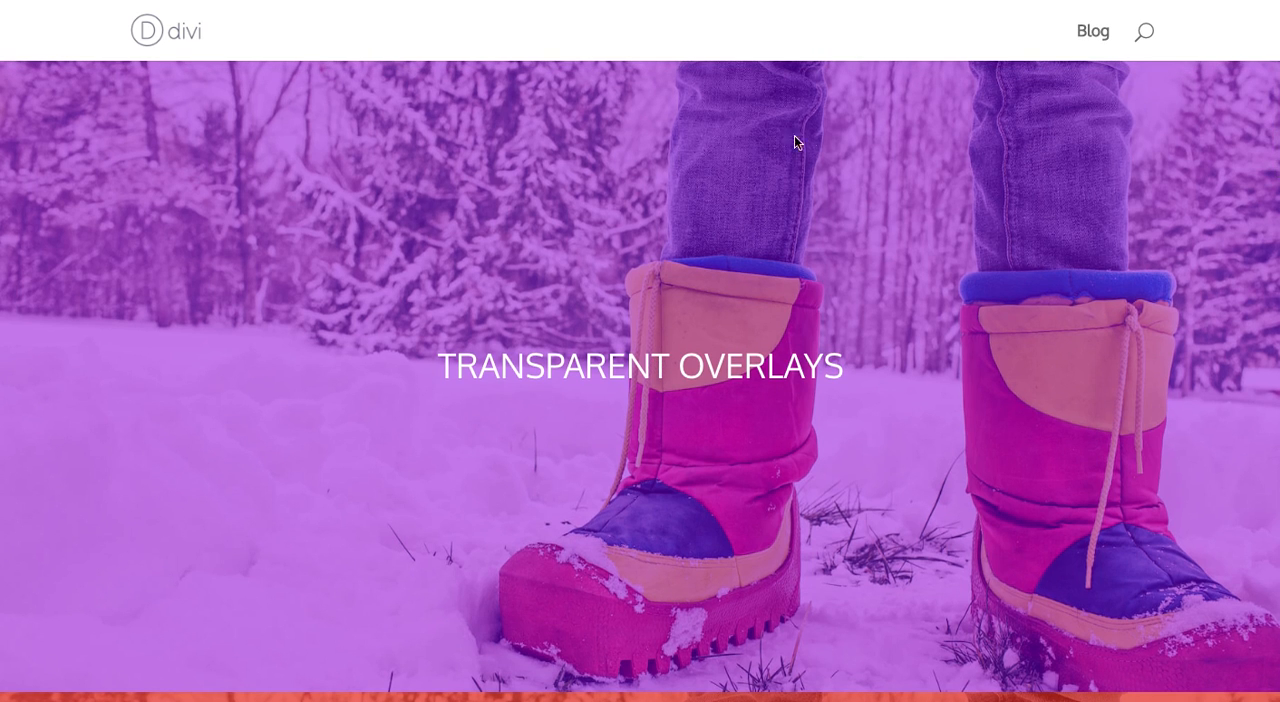
{"action": "mouse_move", "coordinate": [600, 420]}
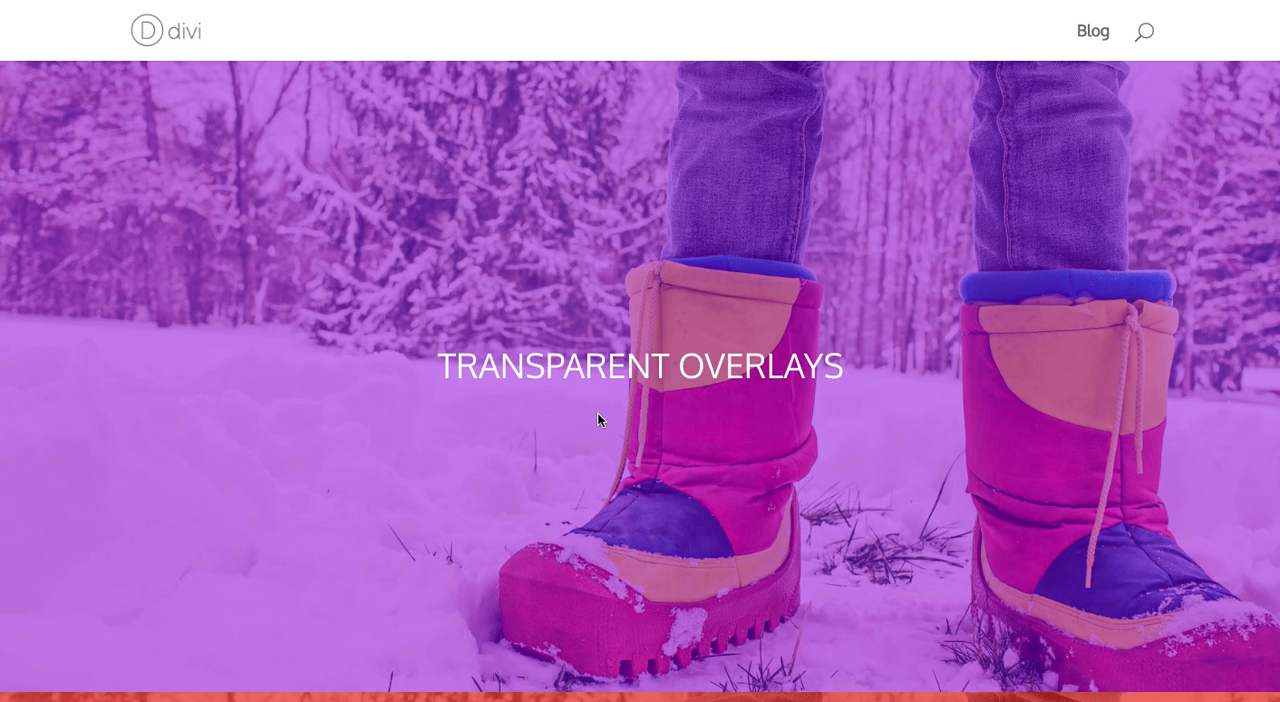
{"action": "mouse_move", "coordinate": [600, 416]}
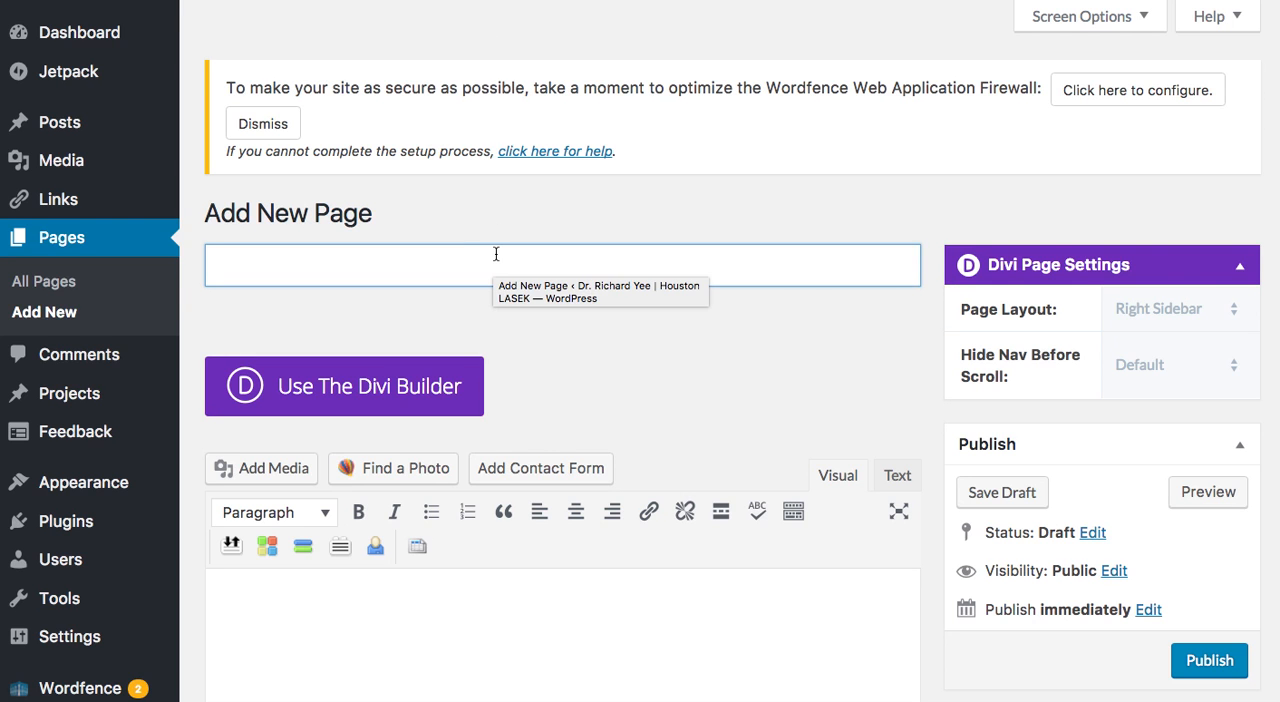
{"action": "mouse_move", "coordinate": [350, 394]}
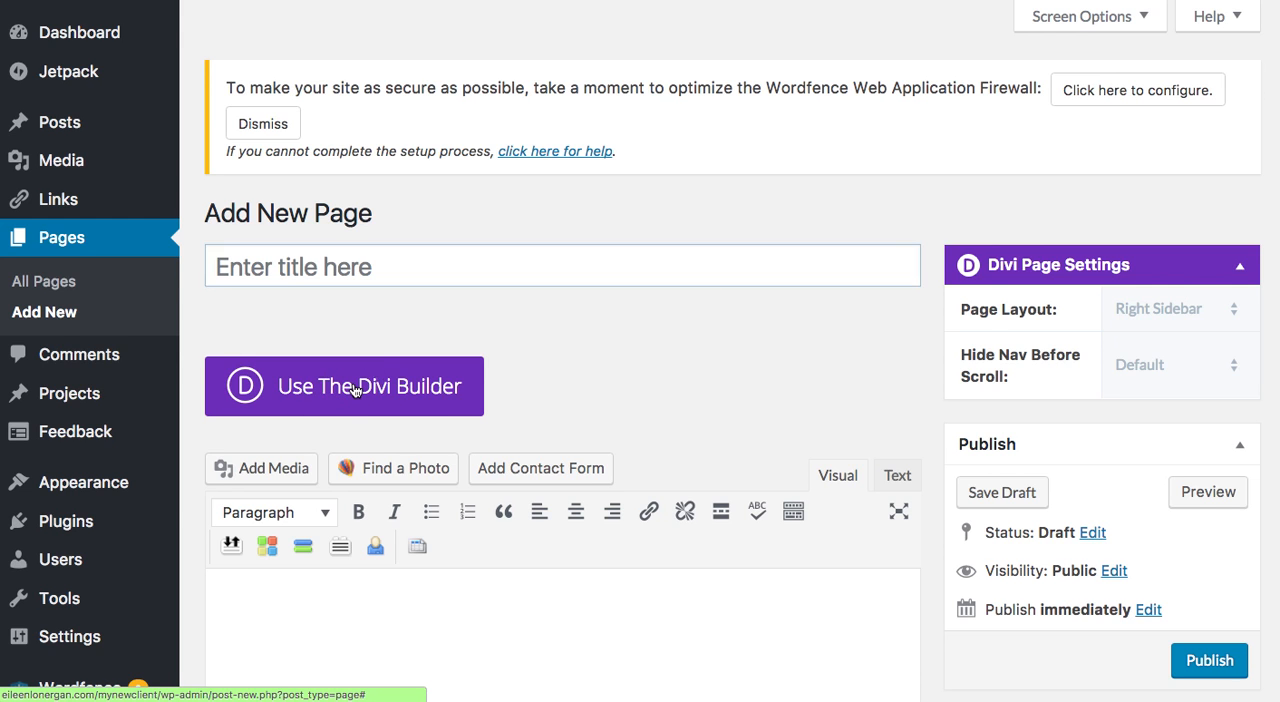
Enable the Divi Builder on the new page and start inserting a module into the fullwidth section.
{"action": "left_click", "coordinate": [344, 386]}
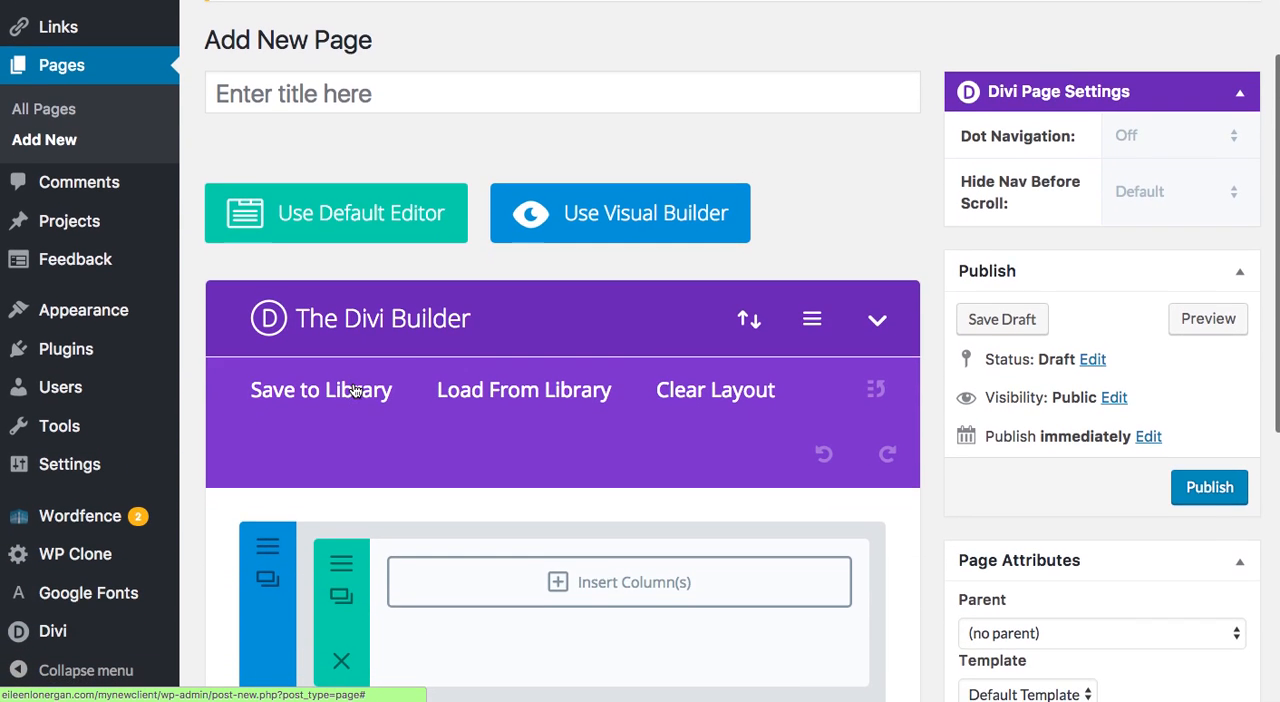
{"action": "scroll", "scroll_direction": "down", "scroll_amount": 3}
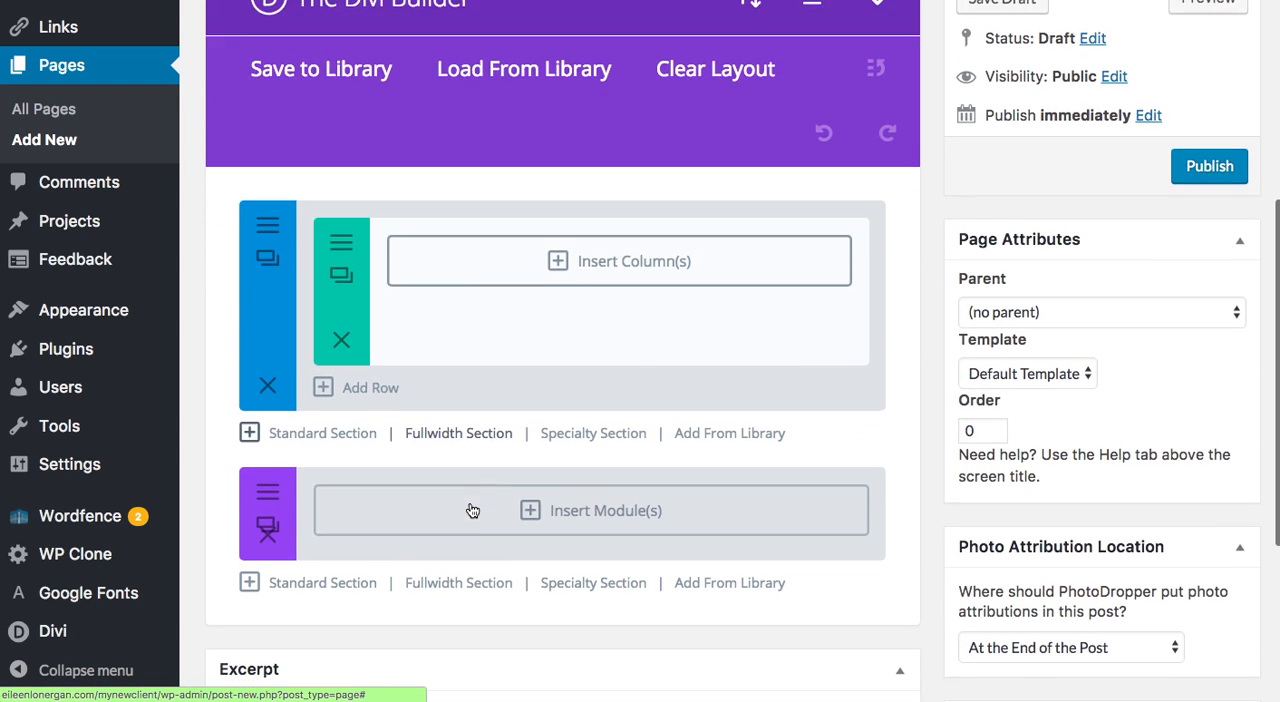
{"action": "left_click", "coordinate": [606, 510]}
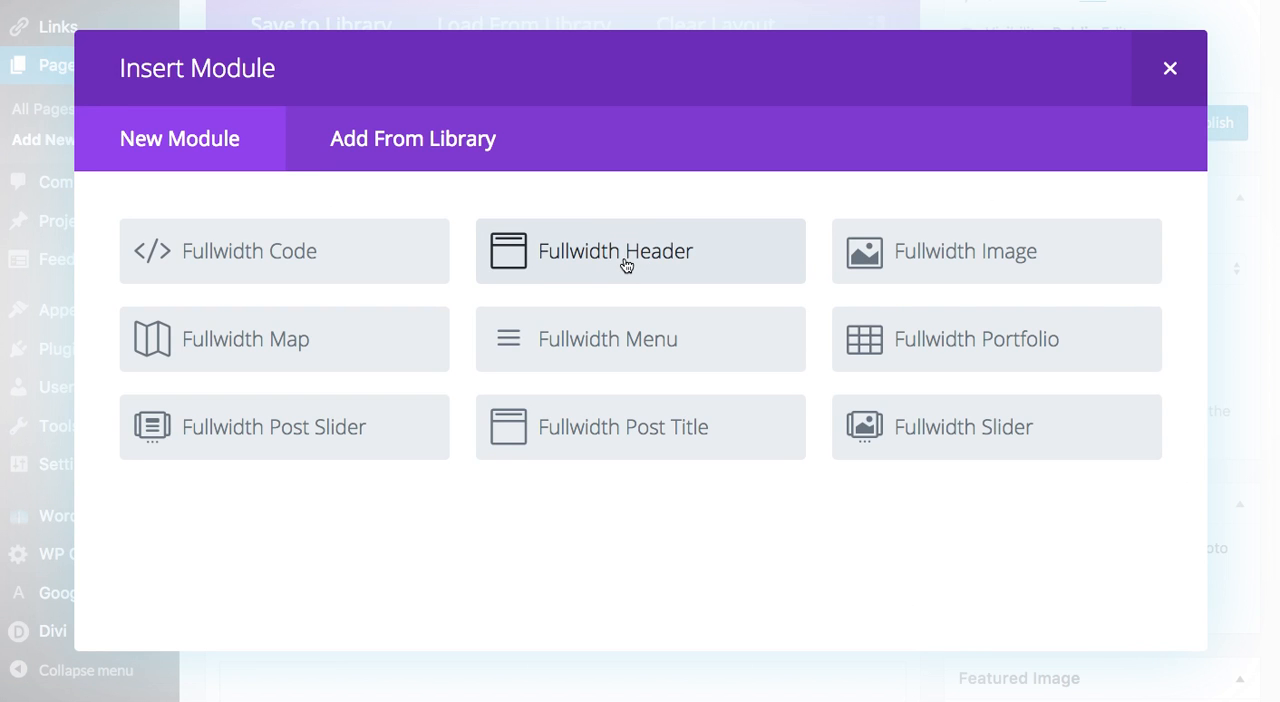
Insert a Fullwidth Header module with title 'TITLE OF PAGE' and subheading 'SUB HEAD'.
{"action": "left_click", "coordinate": [640, 252]}
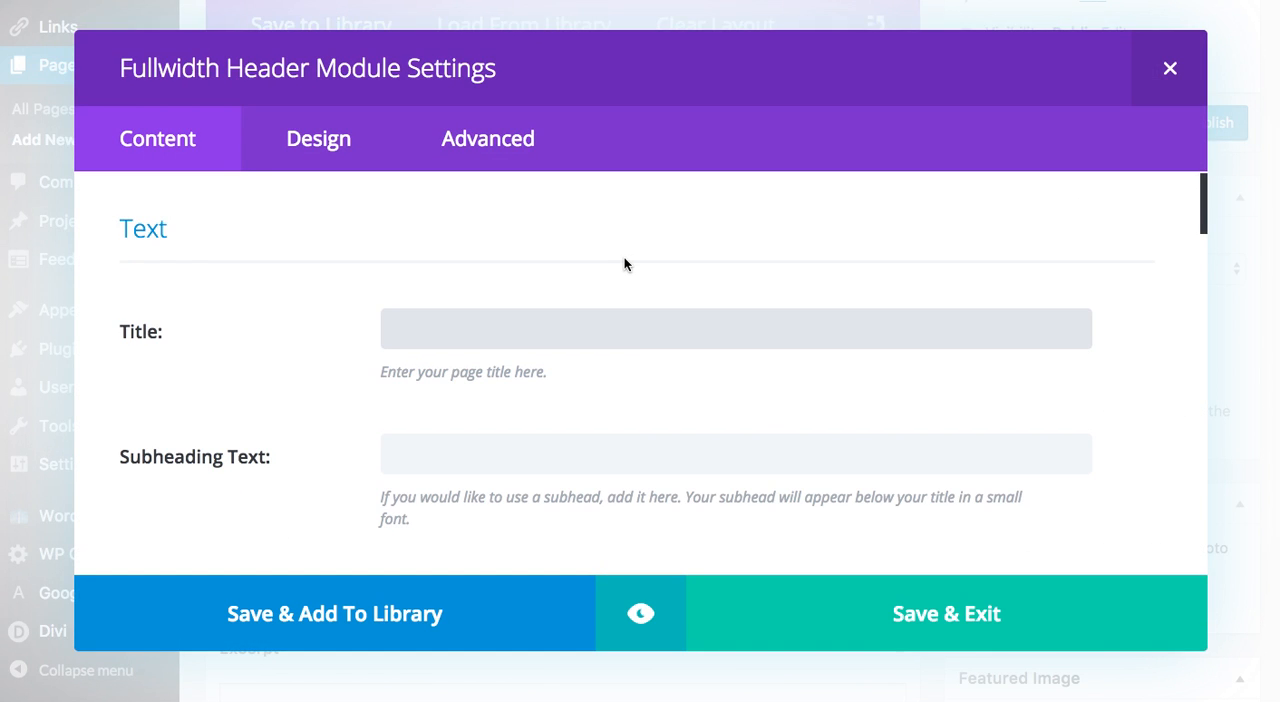
{"action": "type", "text": "T"}
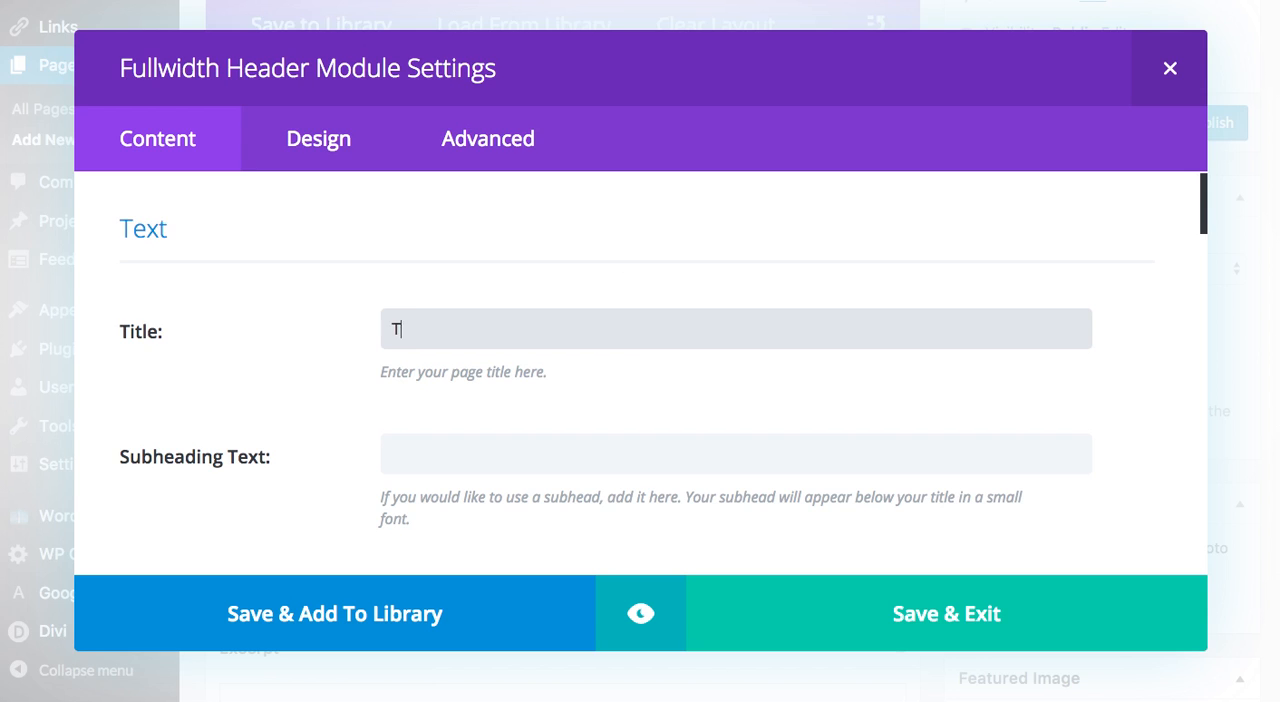
{"action": "type", "text": "ITLE OF P"}
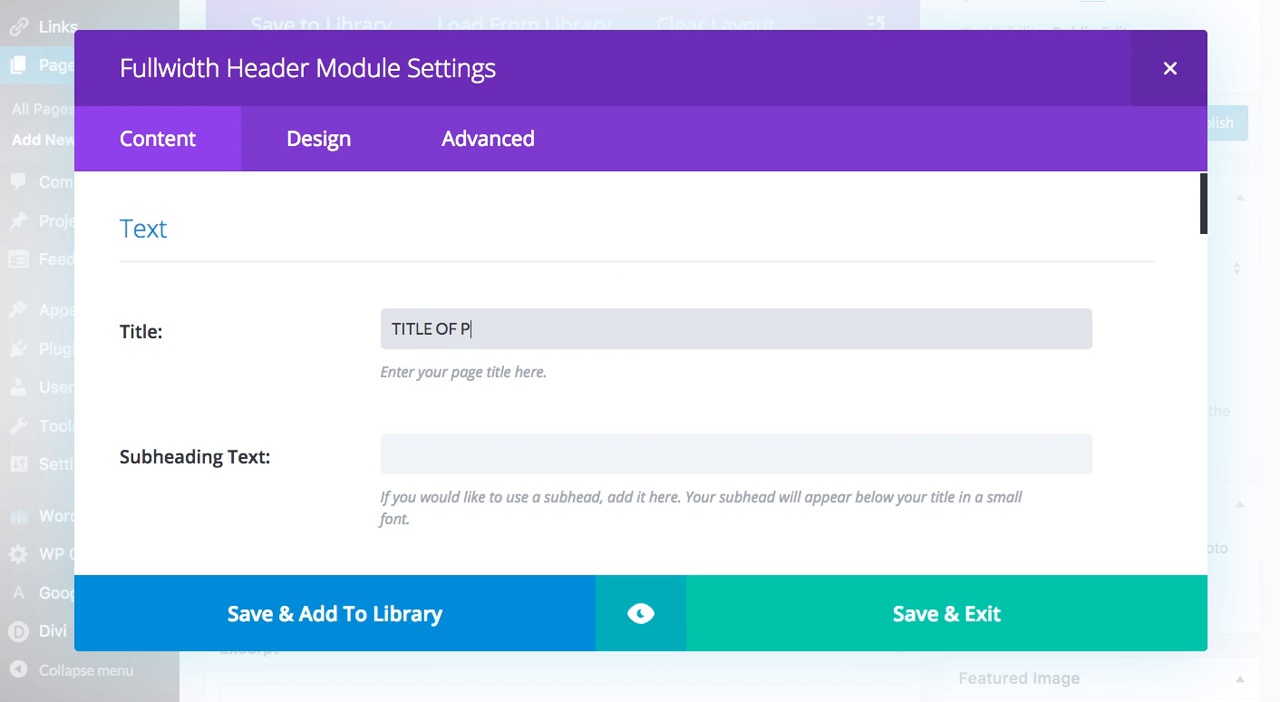
{"action": "type", "text": "AGE"}
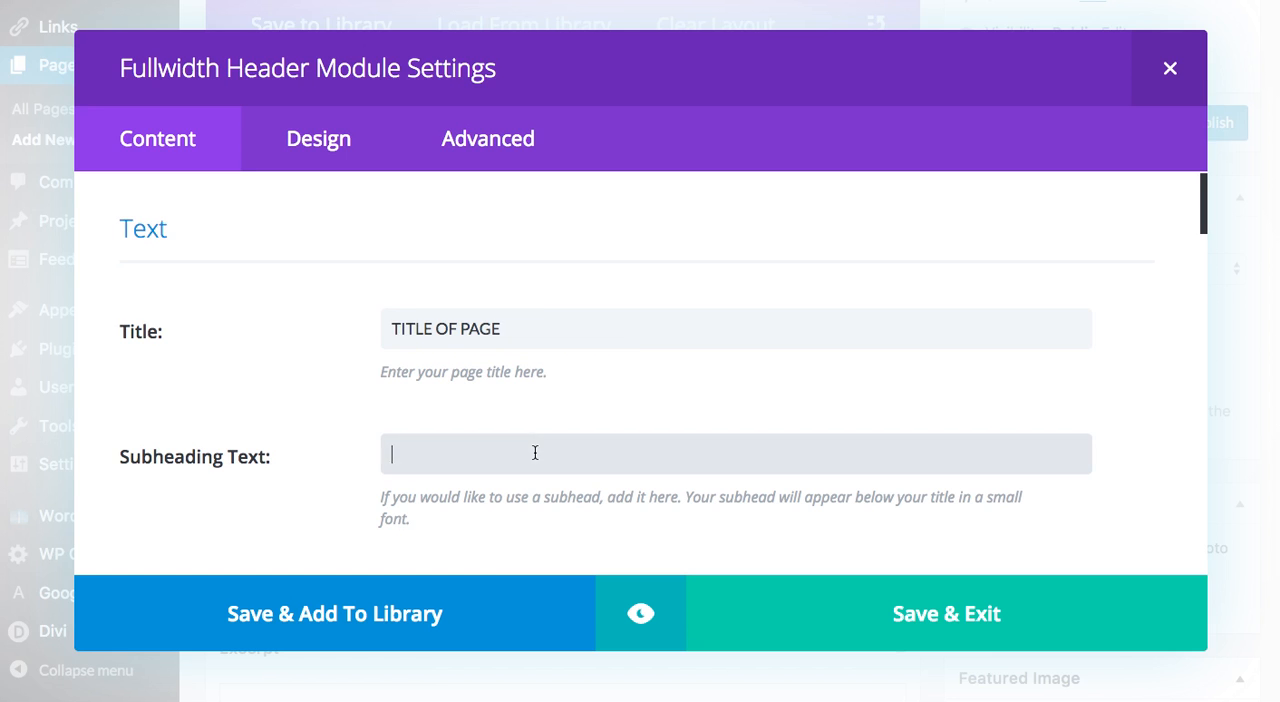
{"action": "type", "text": "SUB HEAD"}
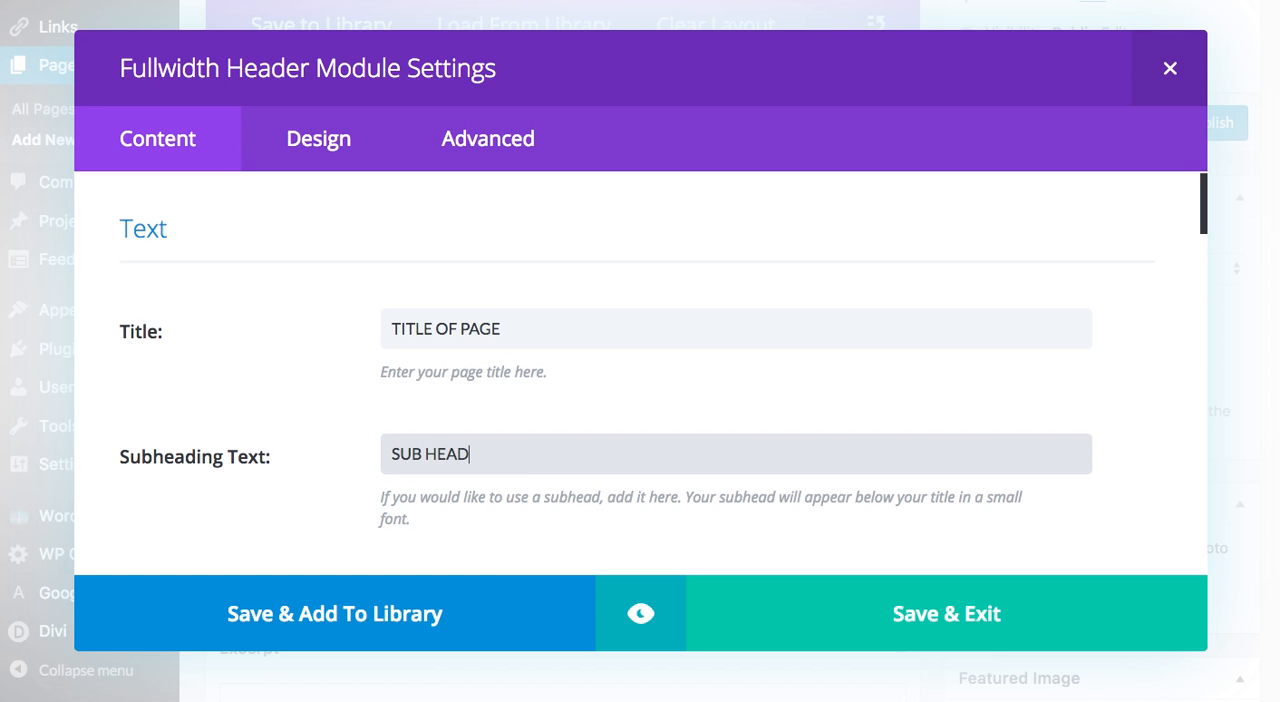
{"action": "scroll", "scroll_direction": "down", "scroll_amount": 3}
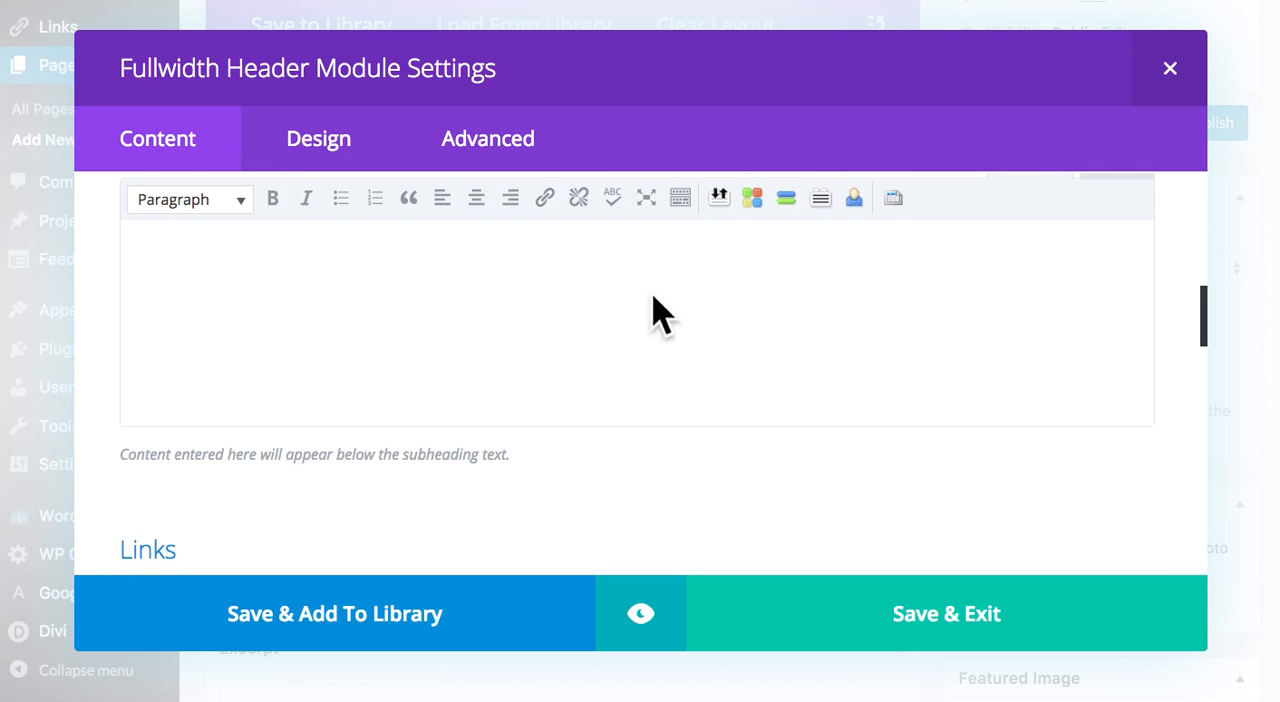
Scroll the header settings down past links and images to the Background options.
{"action": "scroll", "scroll_direction": "down", "scroll_amount": 3}
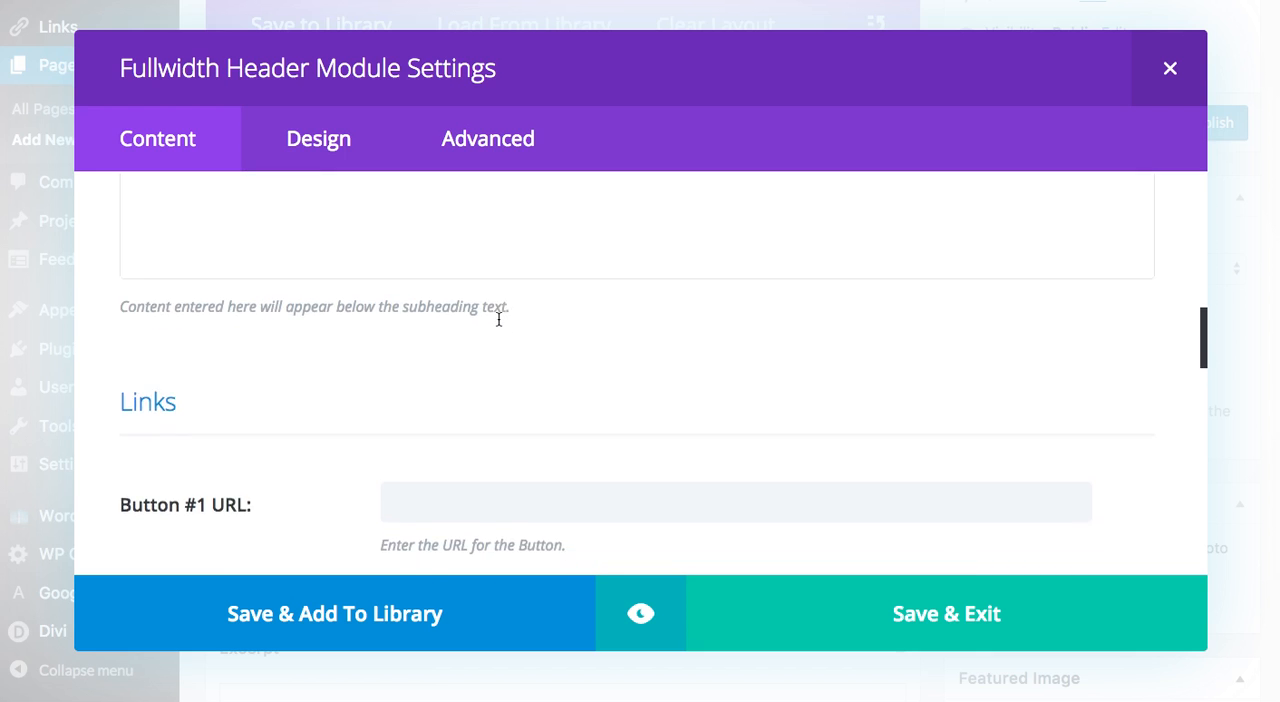
{"action": "scroll", "scroll_direction": "down", "scroll_amount": 3}
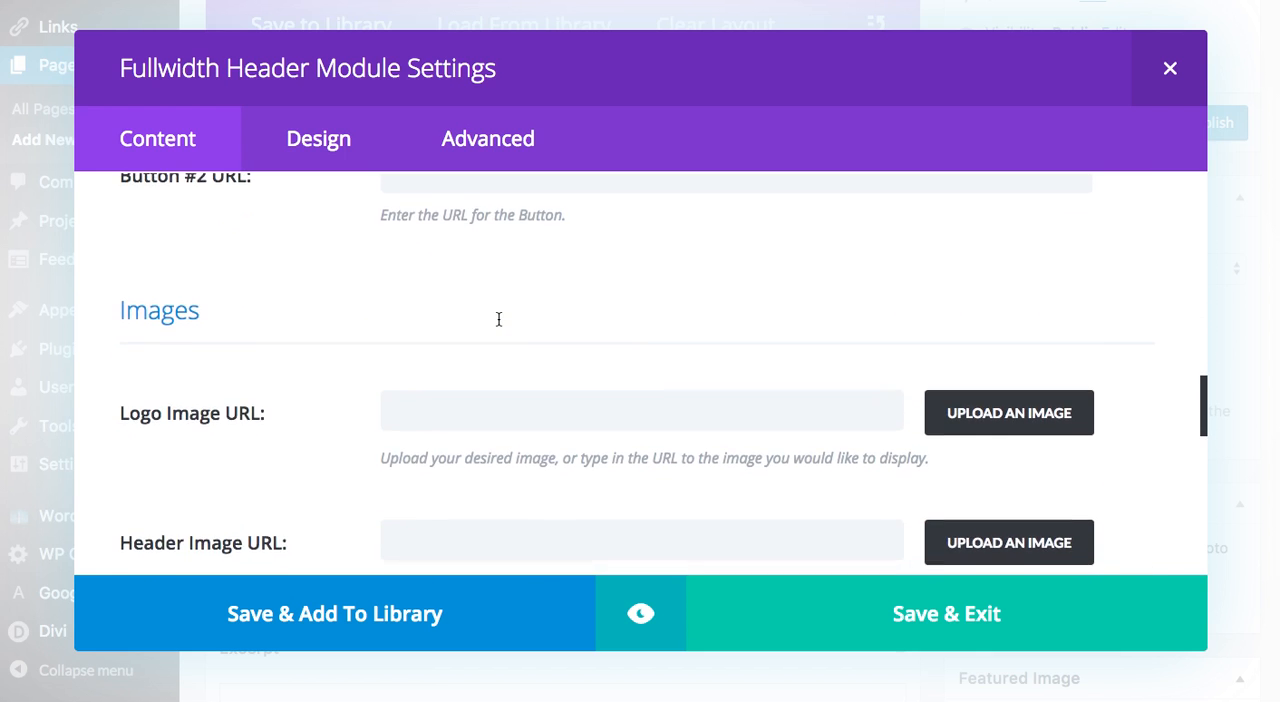
{"action": "scroll", "scroll_direction": "down", "scroll_amount": 3}
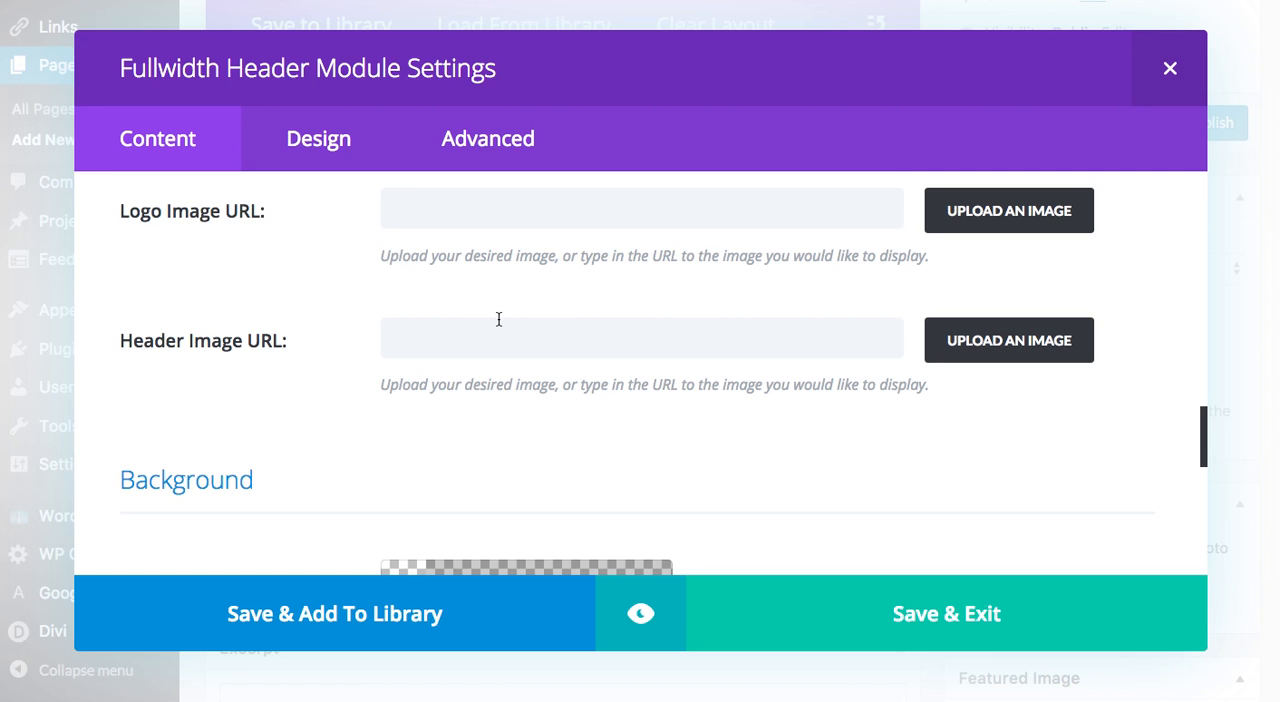
{"action": "scroll", "scroll_direction": "down", "scroll_amount": 3}
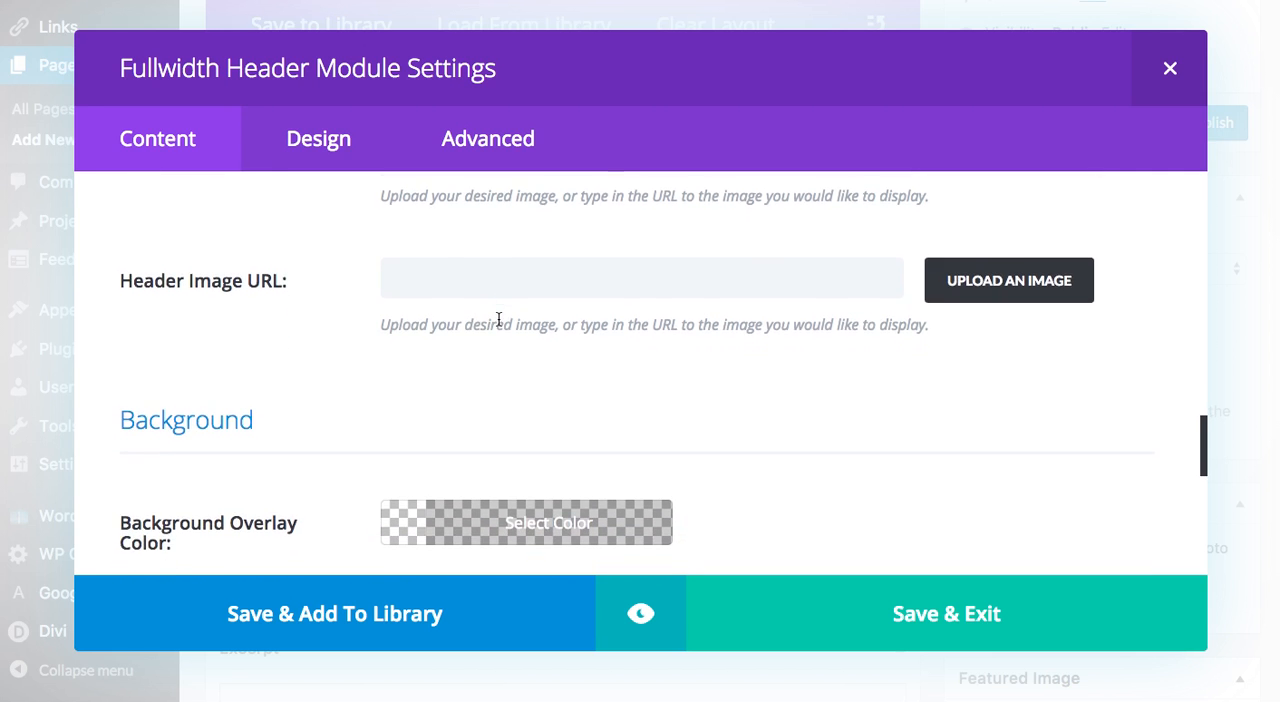
{"action": "scroll", "scroll_direction": "down", "scroll_amount": 3}
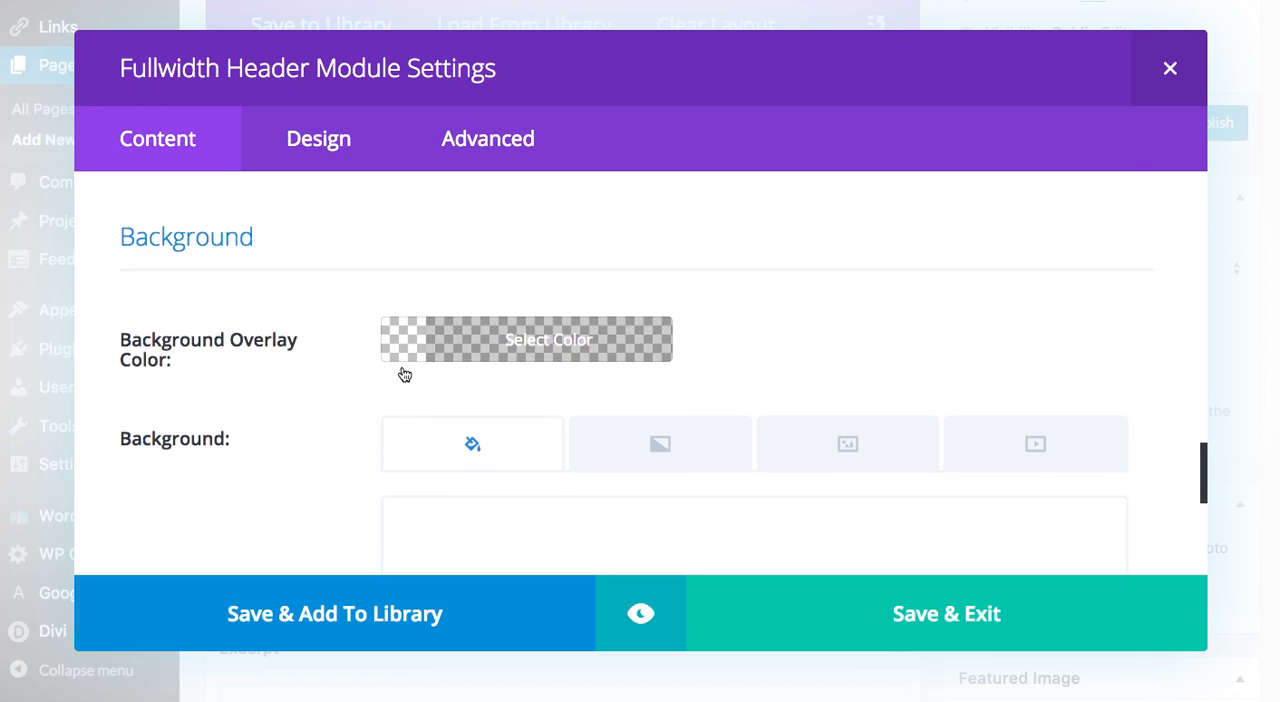
Set the background overlay colour to red at about 0.67 opacity, rgba(224,43,32,0.67).
{"action": "left_click", "coordinate": [524, 338]}
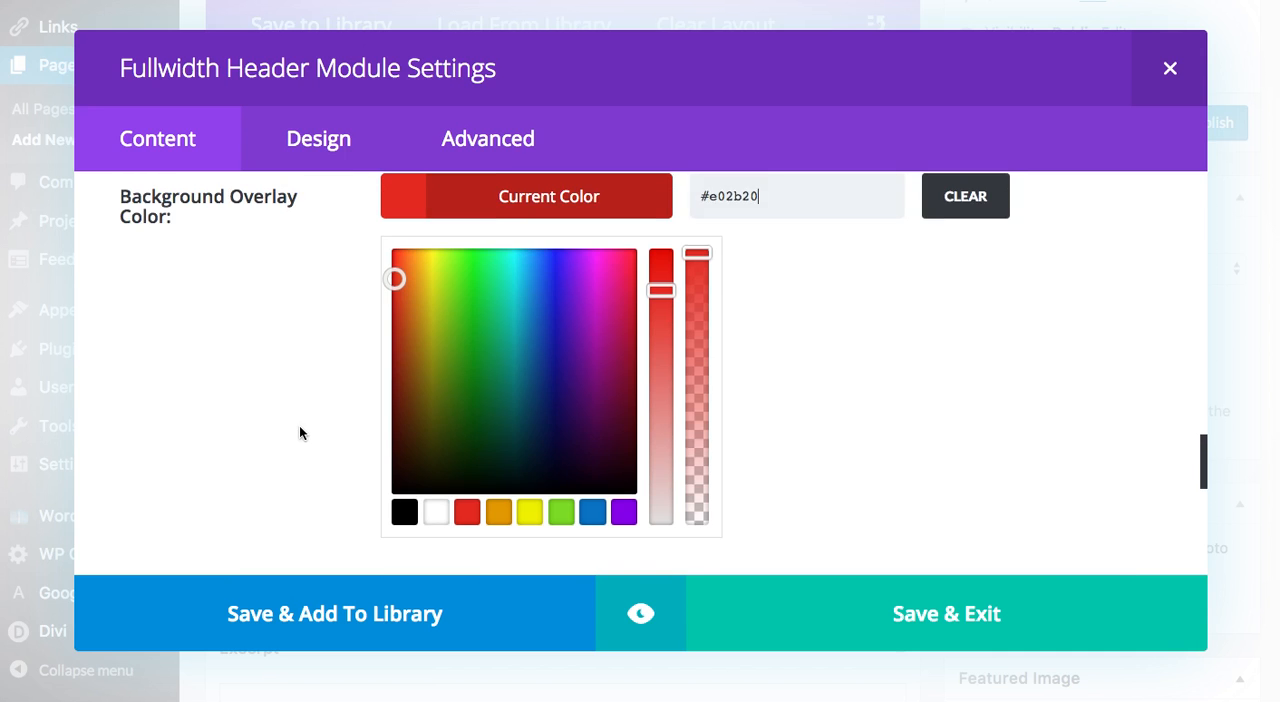
{"action": "scroll", "scroll_direction": "down", "scroll_amount": 3}
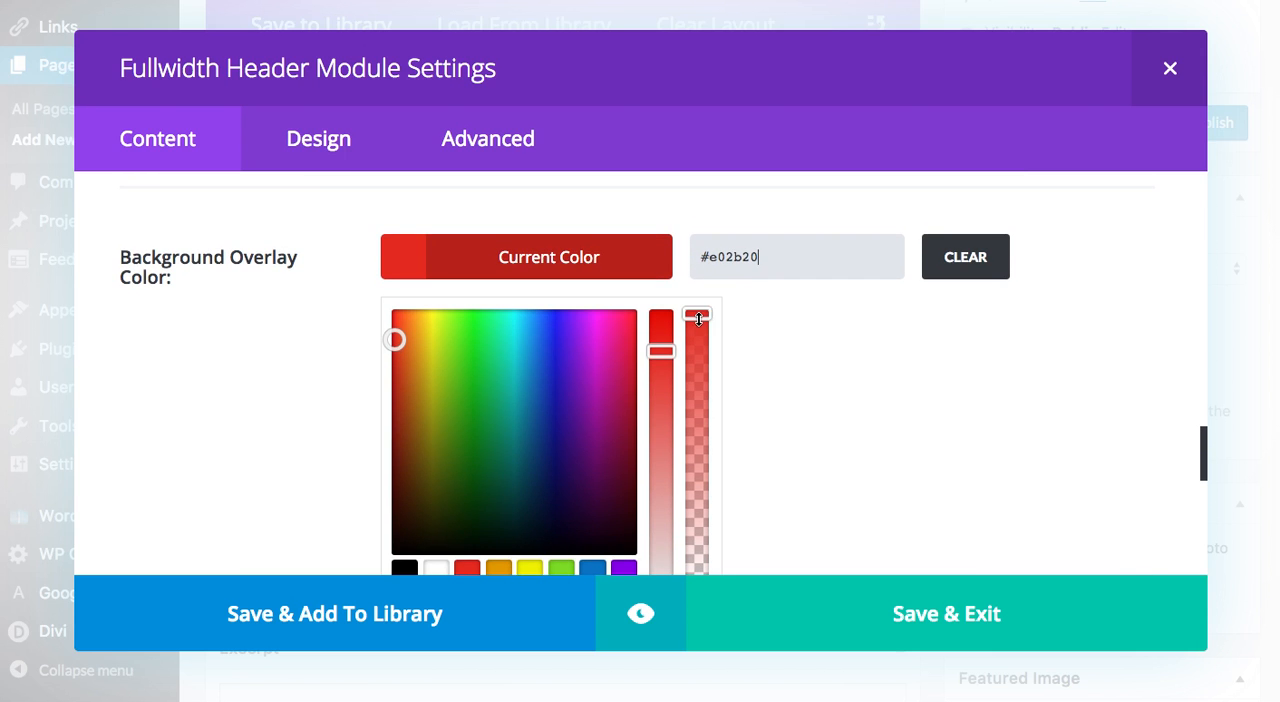
{"action": "left_click_drag", "start_coordinate": [696, 318], "coordinate": [702, 414]}
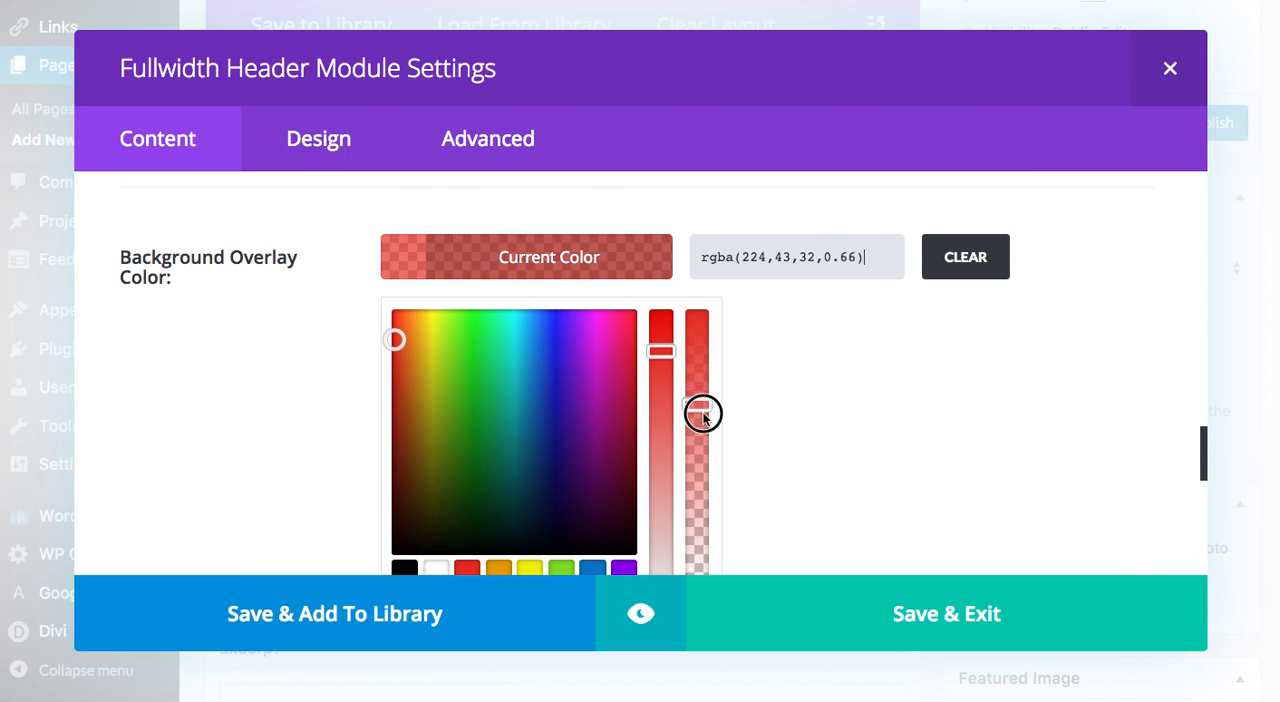
{"action": "left_click_drag", "start_coordinate": [704, 414], "coordinate": [708, 396]}
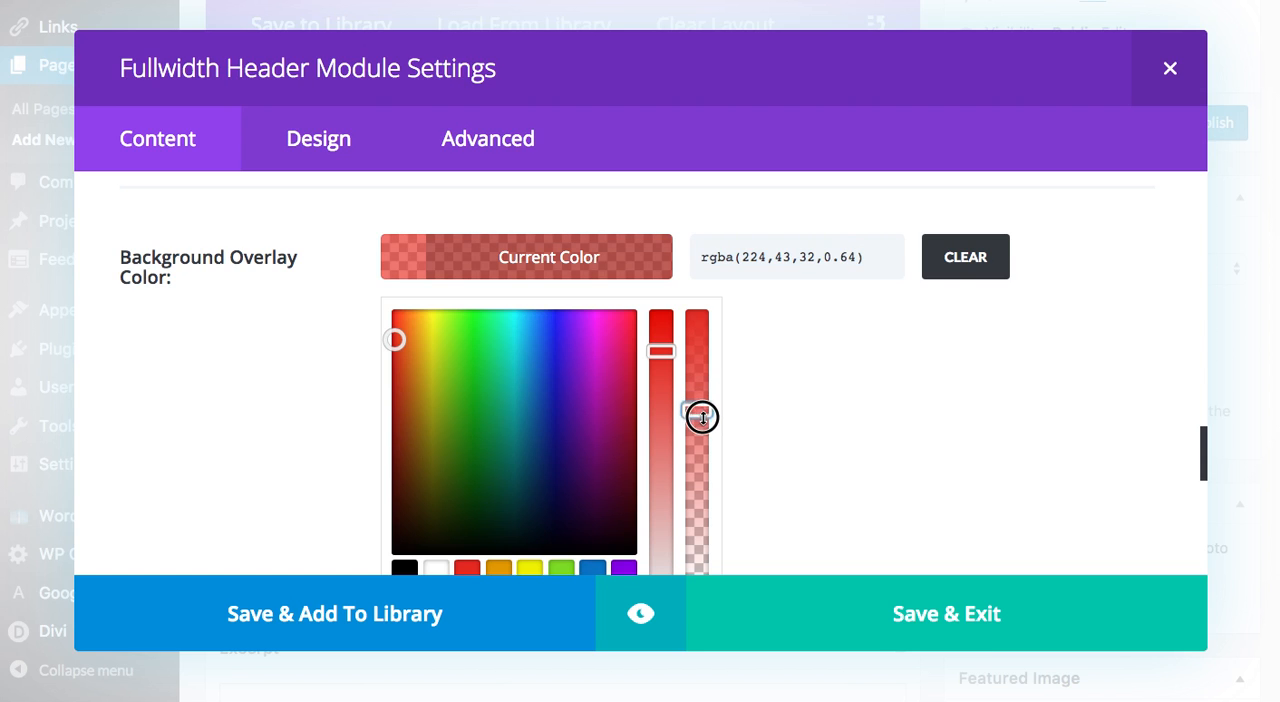
{"action": "left_click_drag", "start_coordinate": [702, 416], "coordinate": [702, 390]}
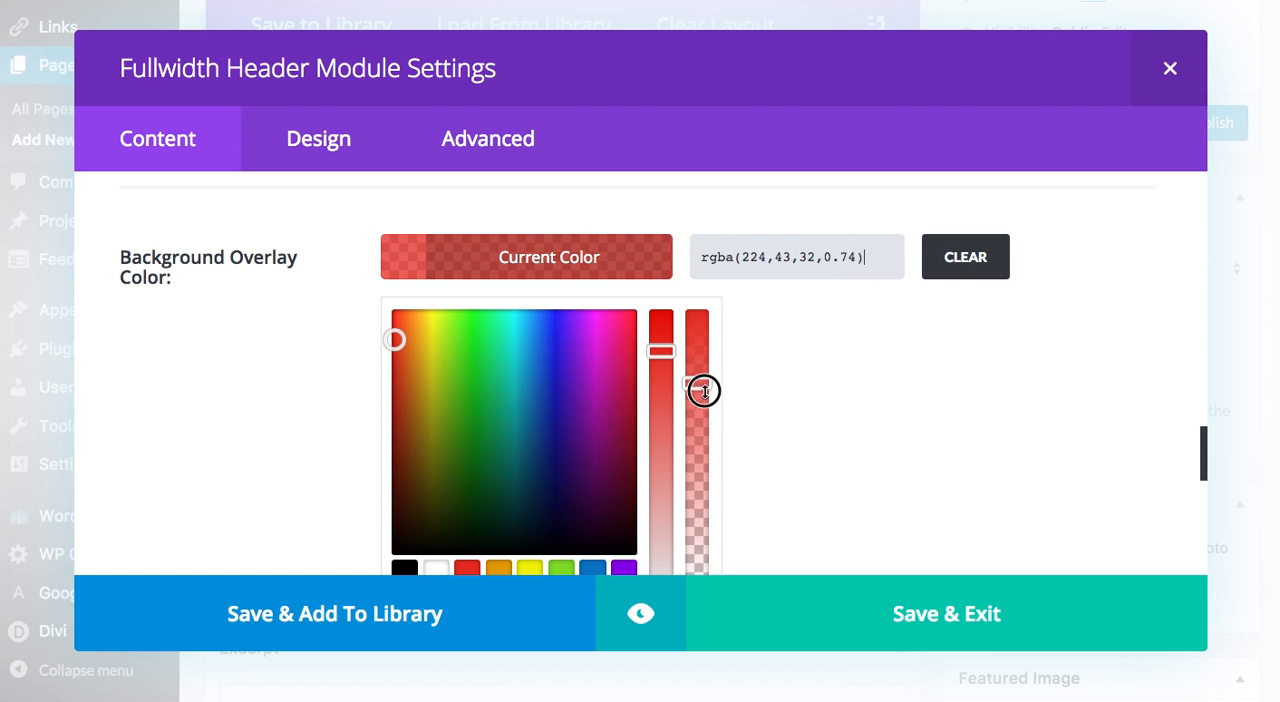
{"action": "left_click_drag", "start_coordinate": [696, 390], "coordinate": [696, 402]}
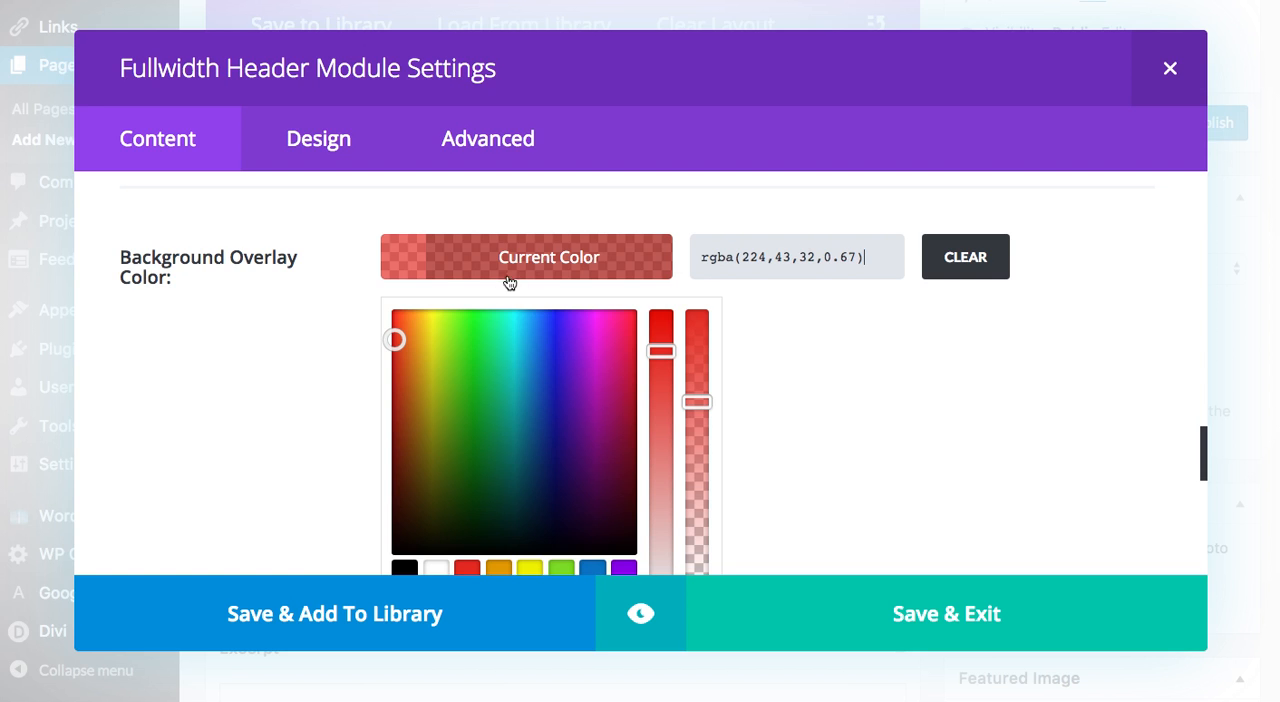
{"action": "scroll", "scroll_direction": "down", "scroll_amount": 3}
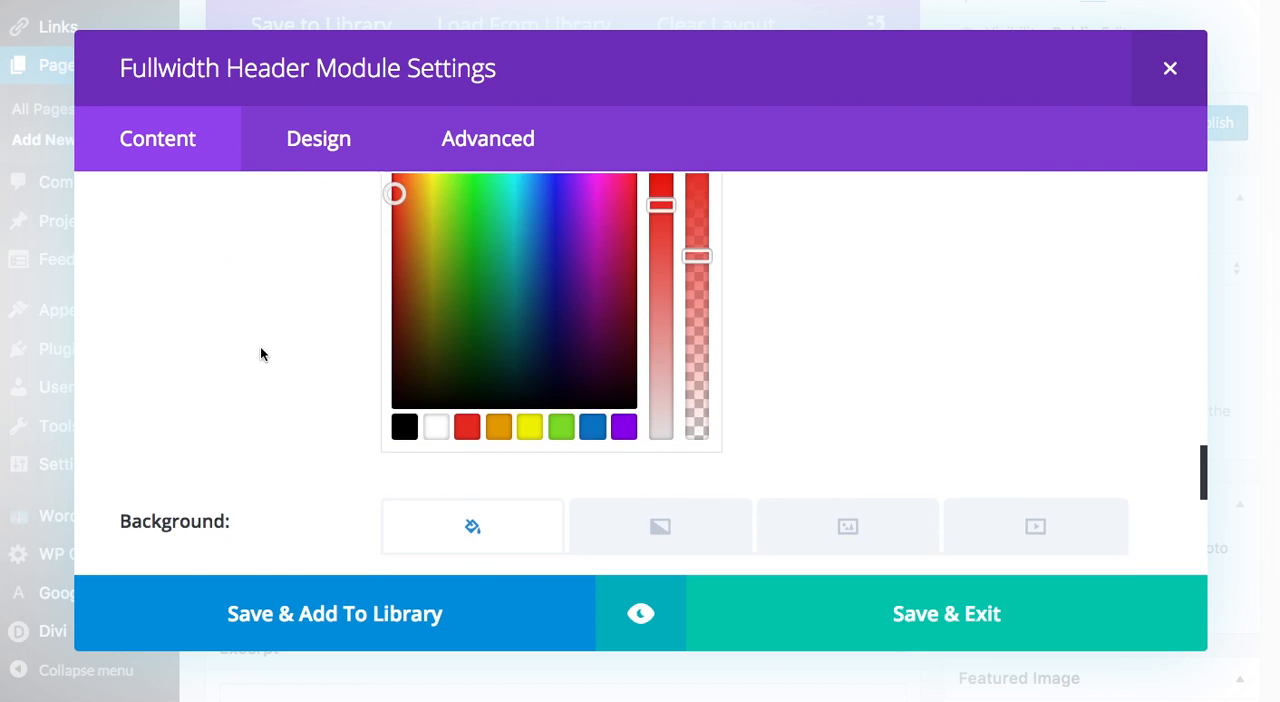
{"action": "scroll", "scroll_direction": "down", "scroll_amount": 3}
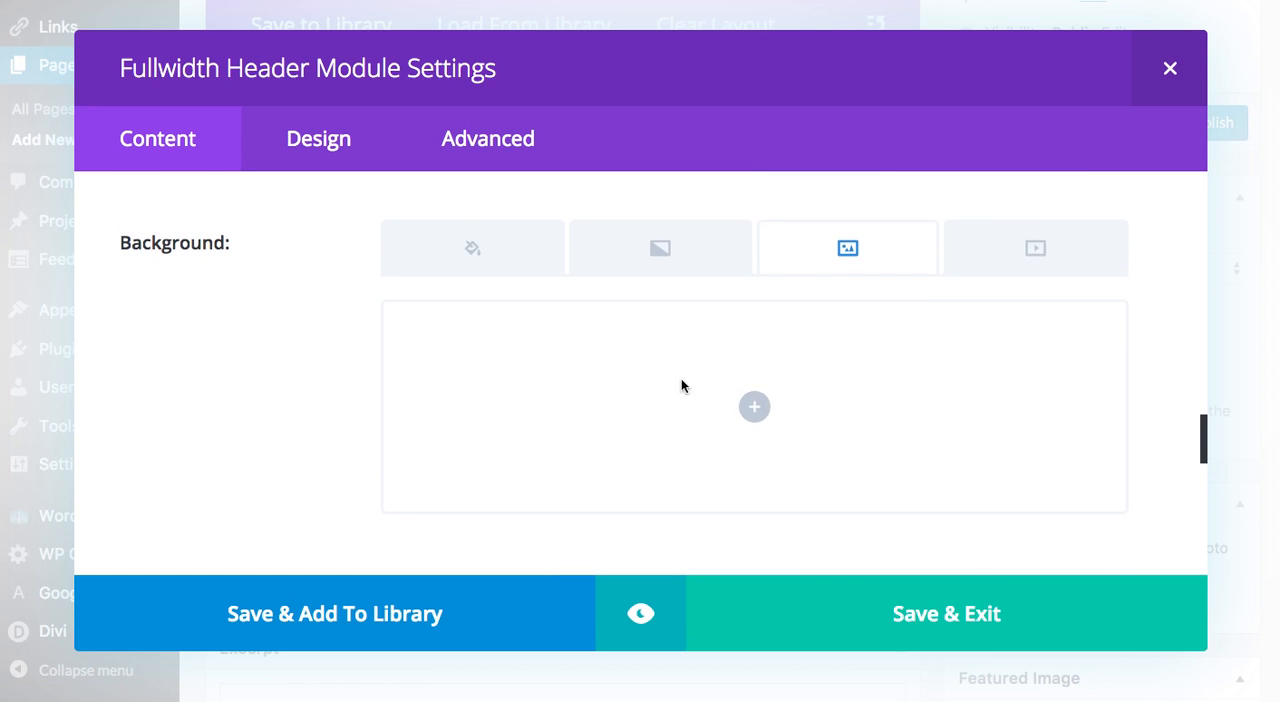
Set the snowy boots photo 292H.jpg from the Media Library as the header background image.
{"action": "left_click", "coordinate": [754, 408]}
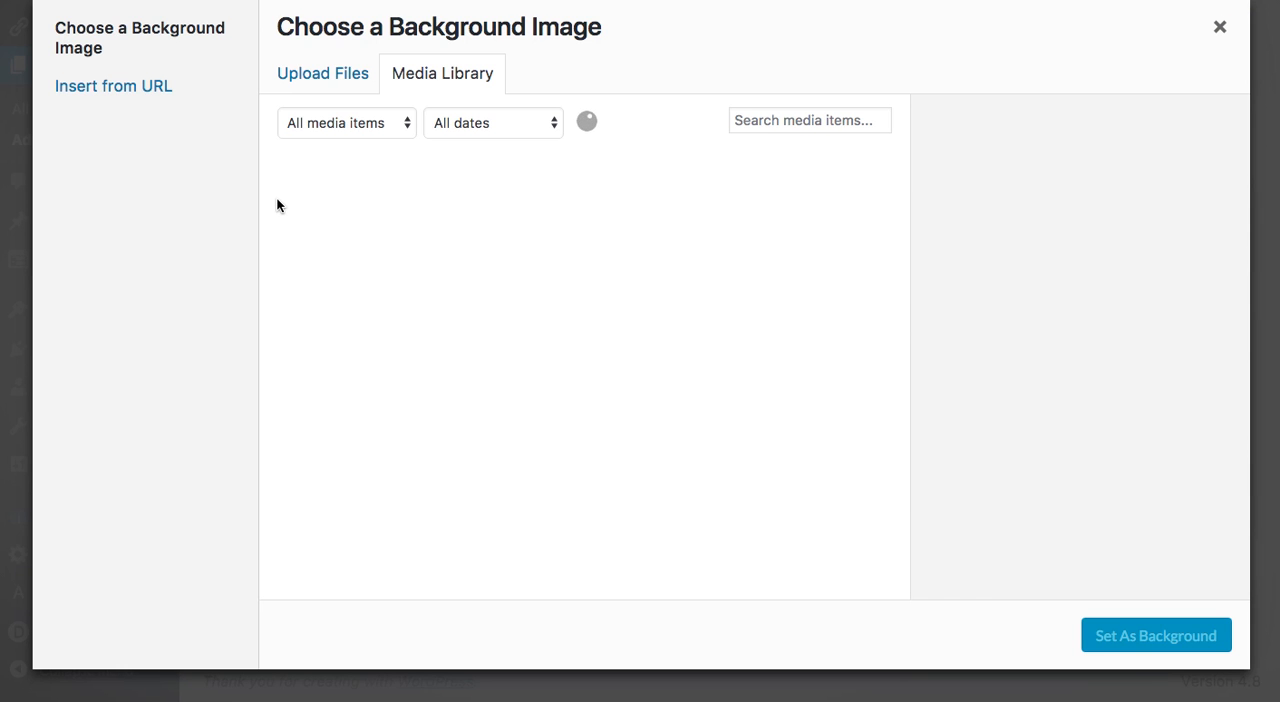
{"action": "left_click", "coordinate": [348, 232]}
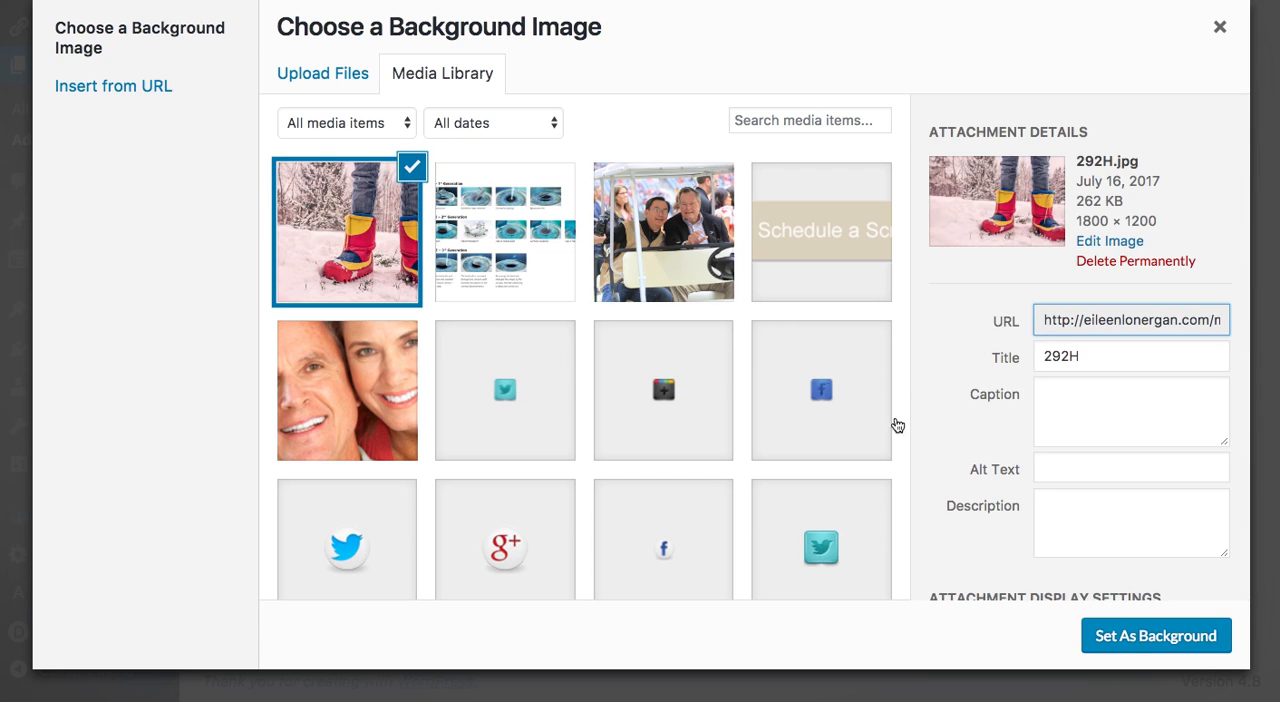
{"action": "left_click", "coordinate": [1156, 636]}
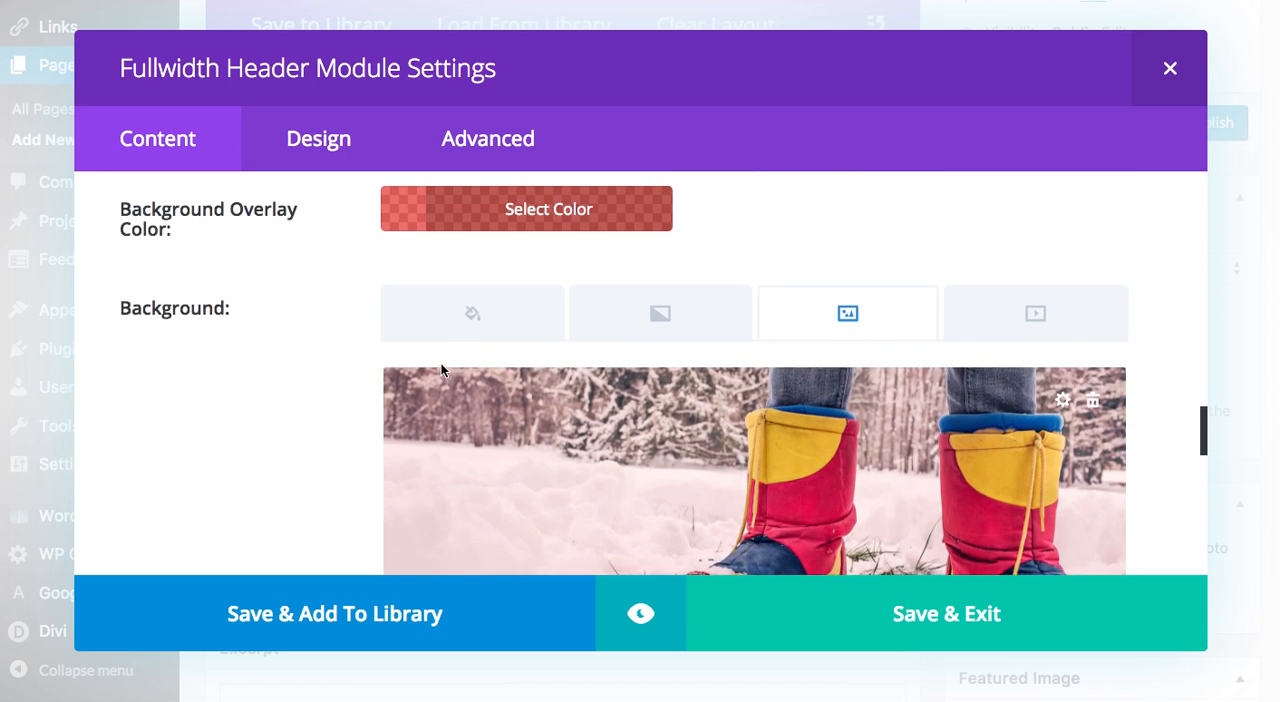
{"action": "scroll", "scroll_direction": "down", "scroll_amount": 3}
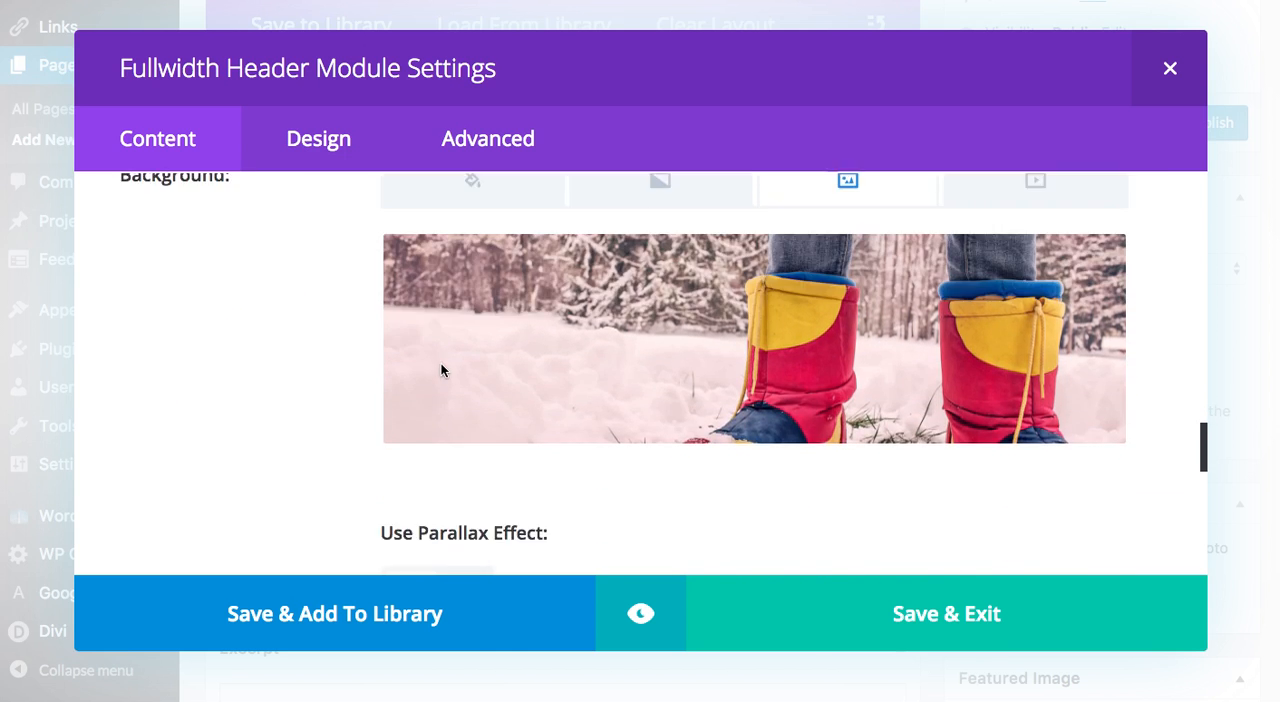
{"action": "scroll", "scroll_direction": "down", "scroll_amount": 3}
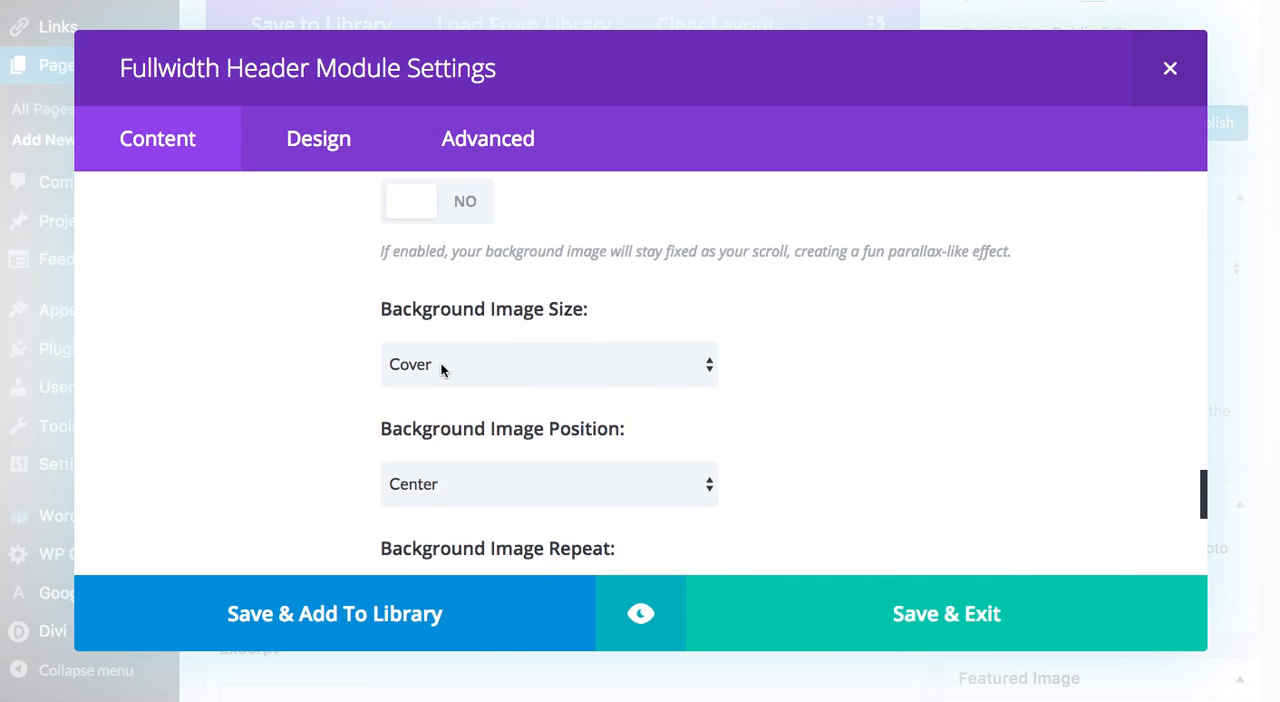
{"action": "scroll", "scroll_direction": "down", "scroll_amount": 3}
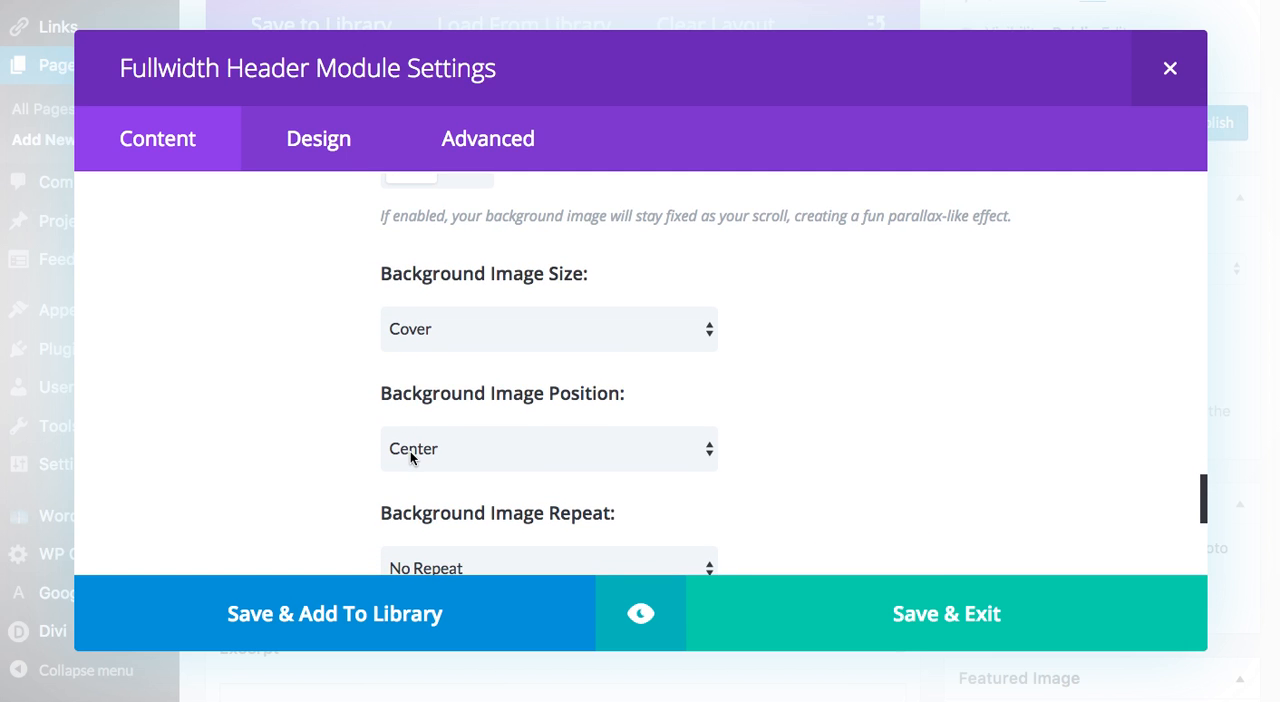
{"action": "scroll", "scroll_direction": "down", "scroll_amount": 3}
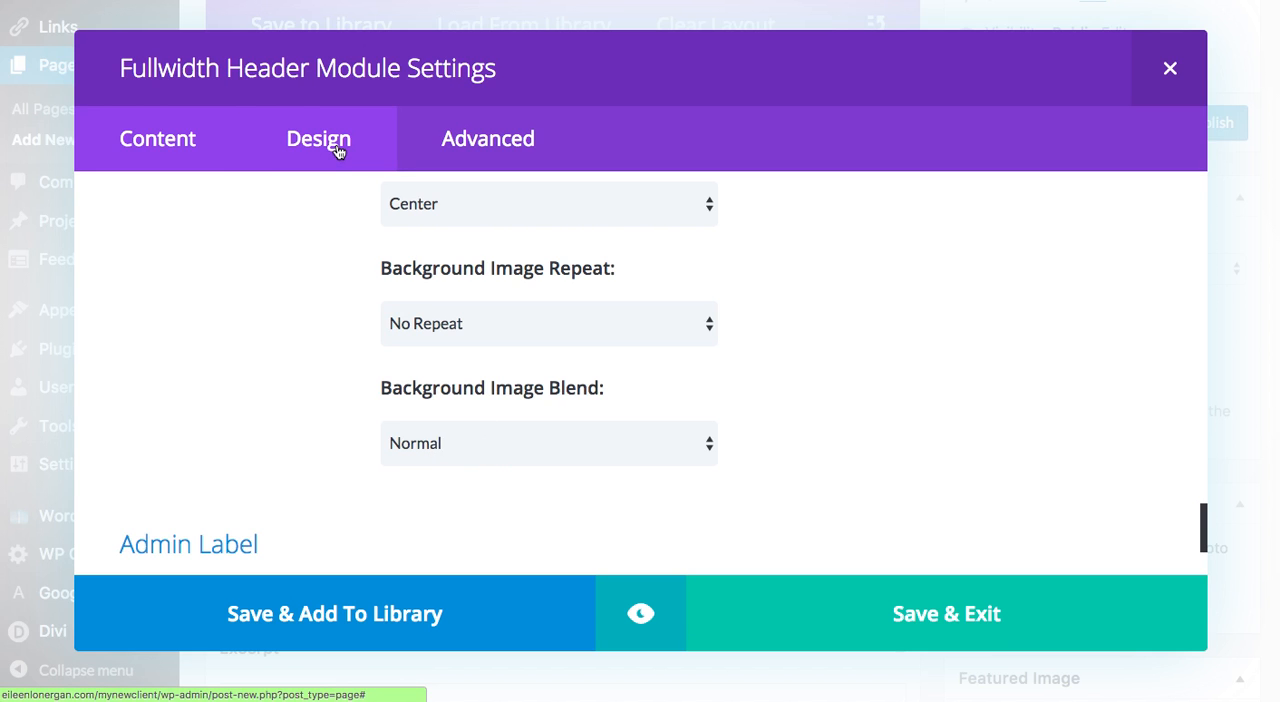
Turn Make Fullscreen to YES in the Design settings and save and exit the module.
{"action": "left_click", "coordinate": [318, 138]}
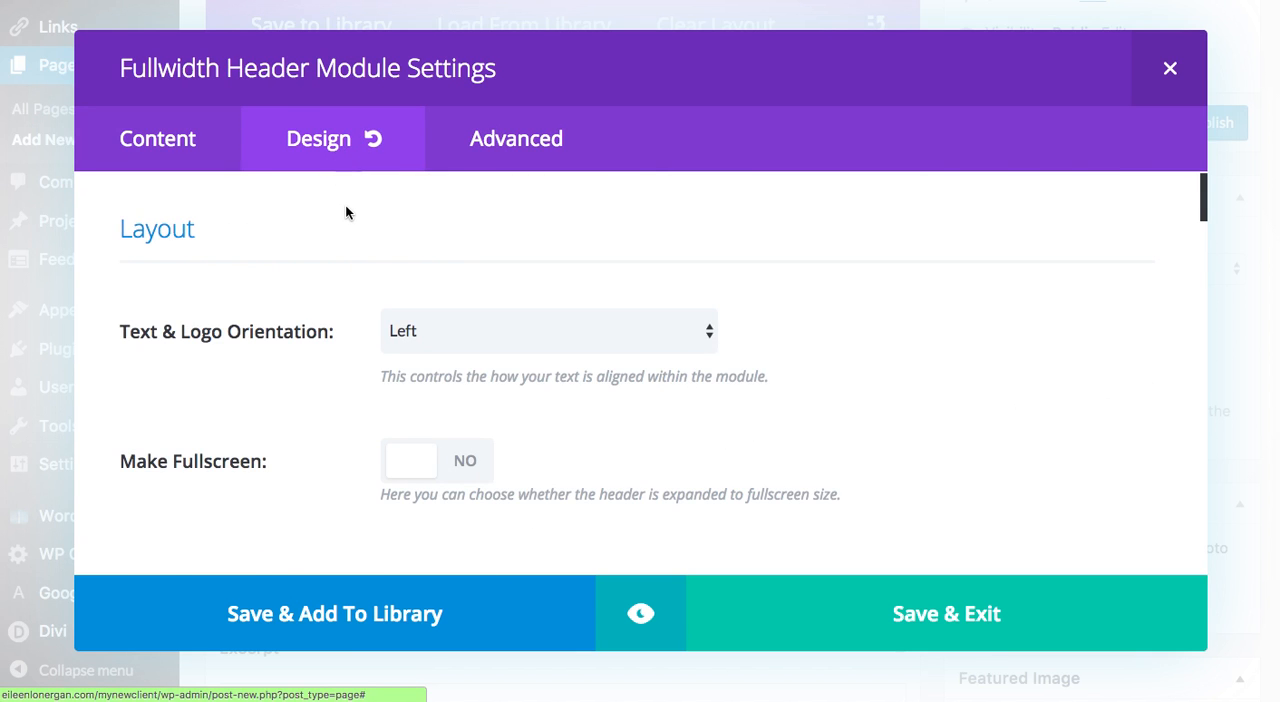
{"action": "scroll", "scroll_direction": "down", "scroll_amount": 3}
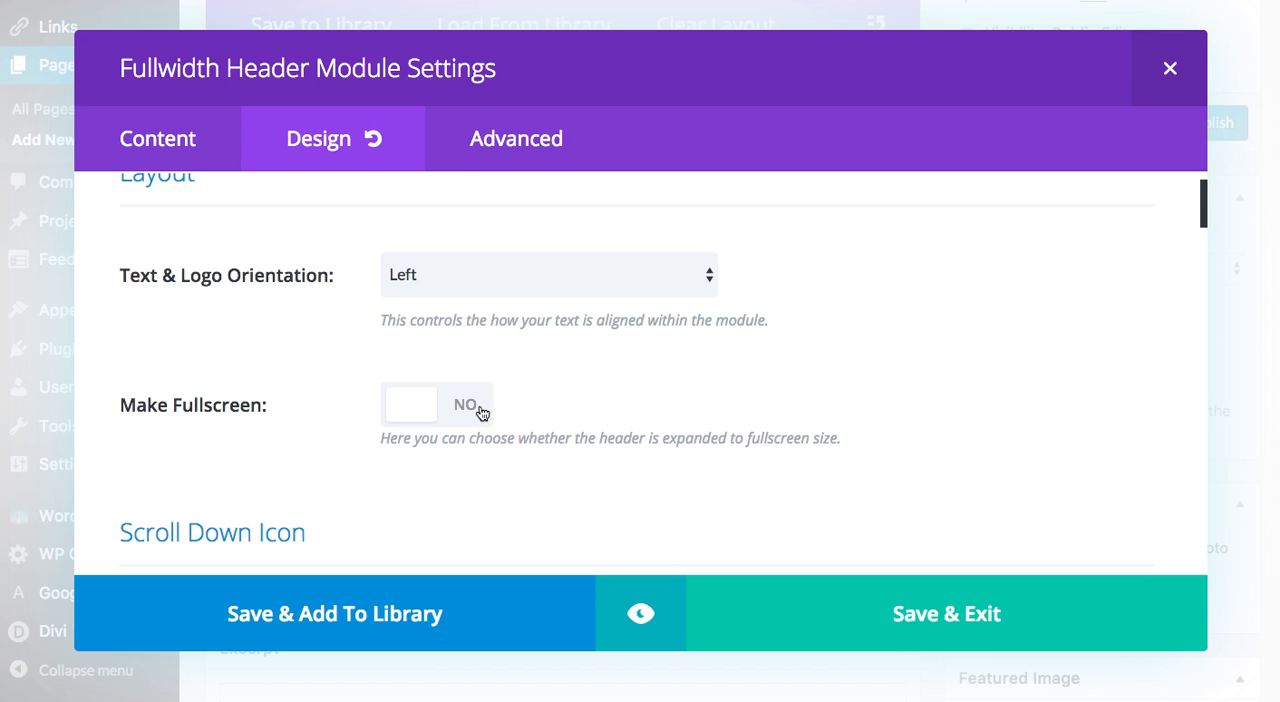
{"action": "left_click", "coordinate": [436, 404]}
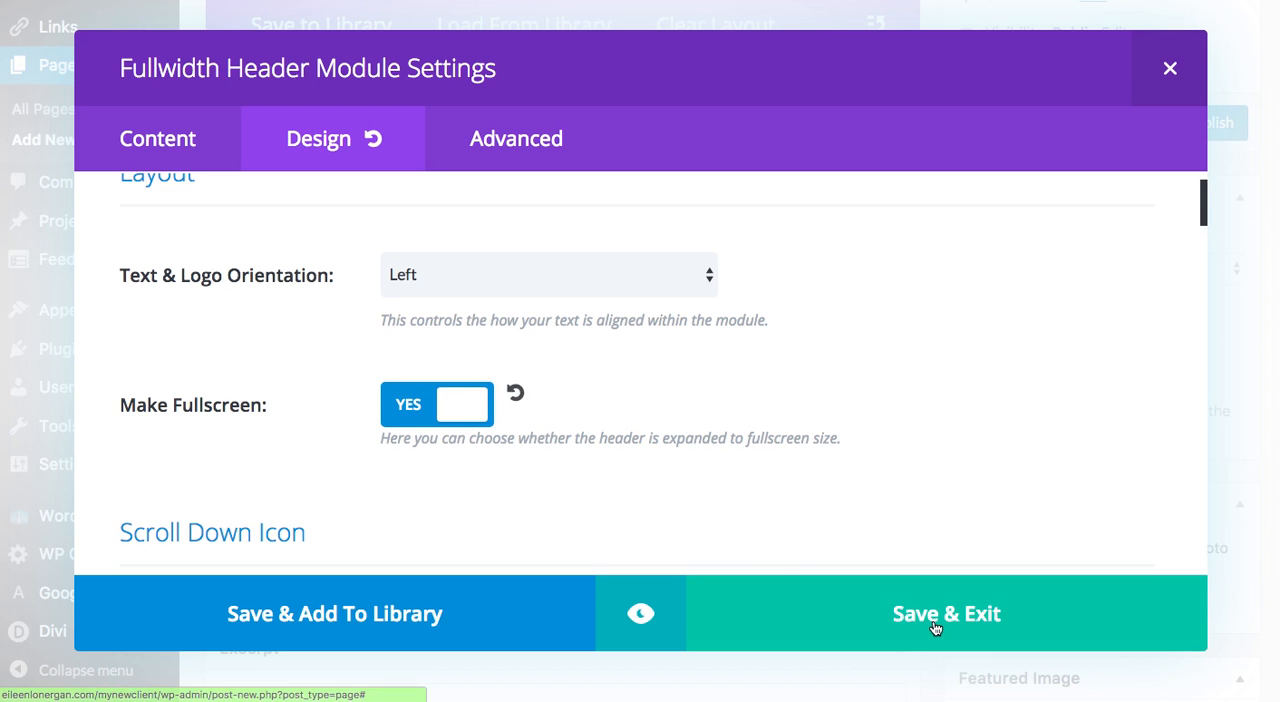
{"action": "left_click", "coordinate": [944, 614]}
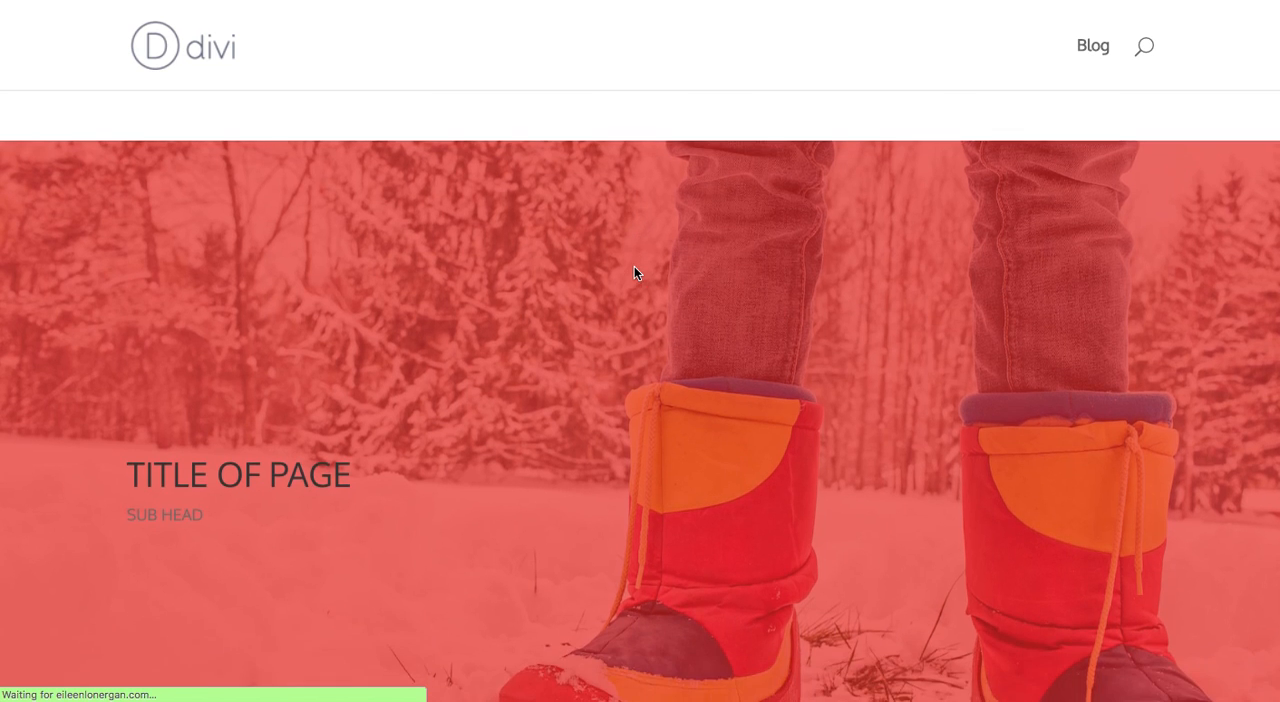
{"action": "scroll", "scroll_direction": "down", "scroll_amount": 3}
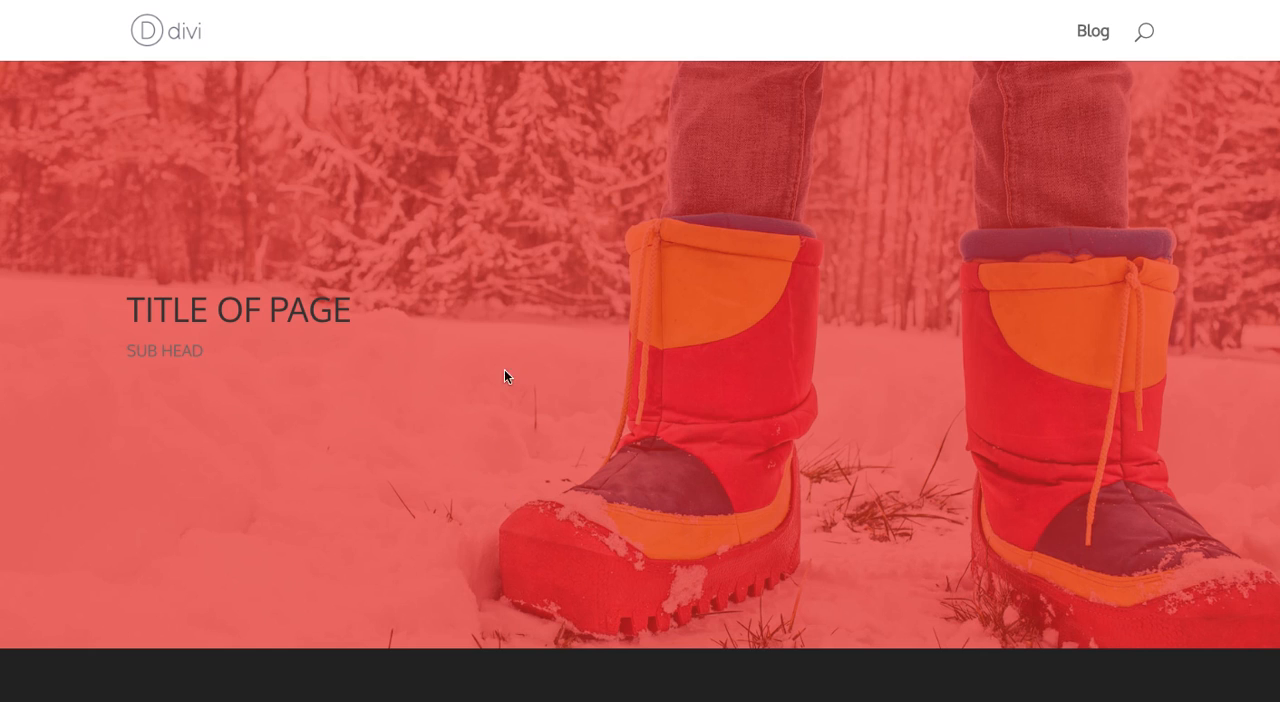
{"action": "mouse_move", "coordinate": [168, 306]}
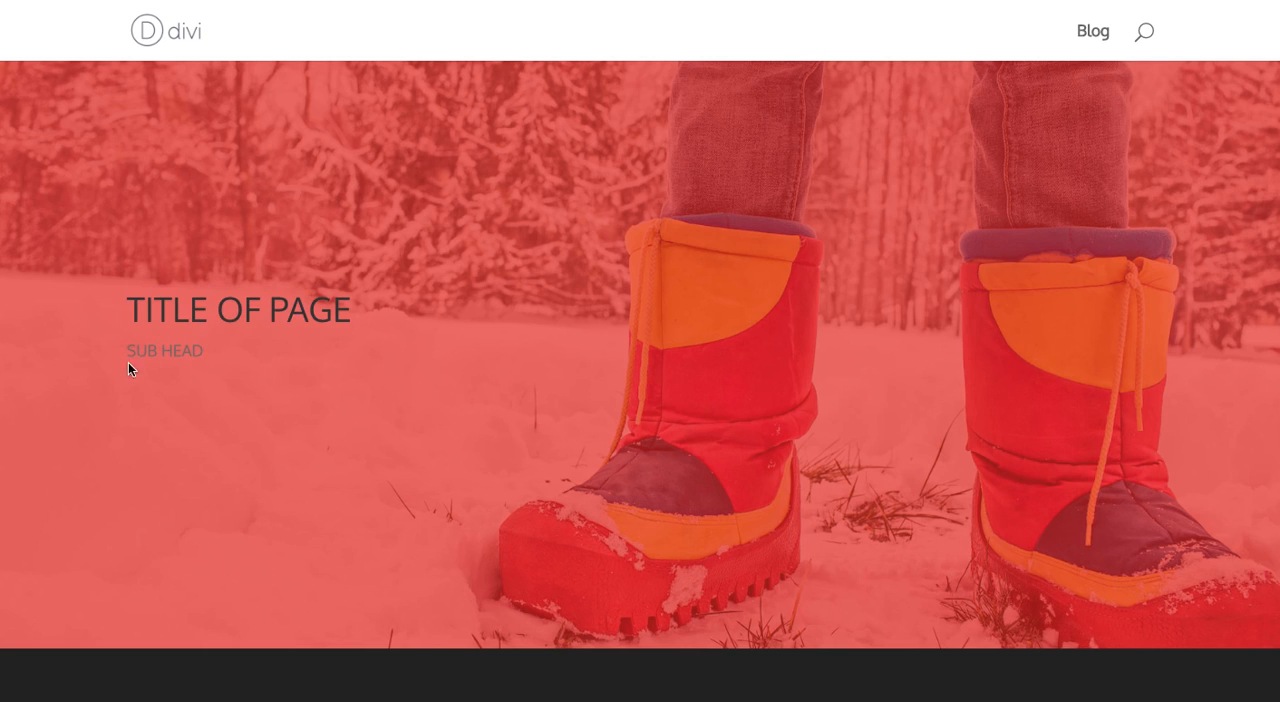
{"action": "mouse_move", "coordinate": [276, 388]}
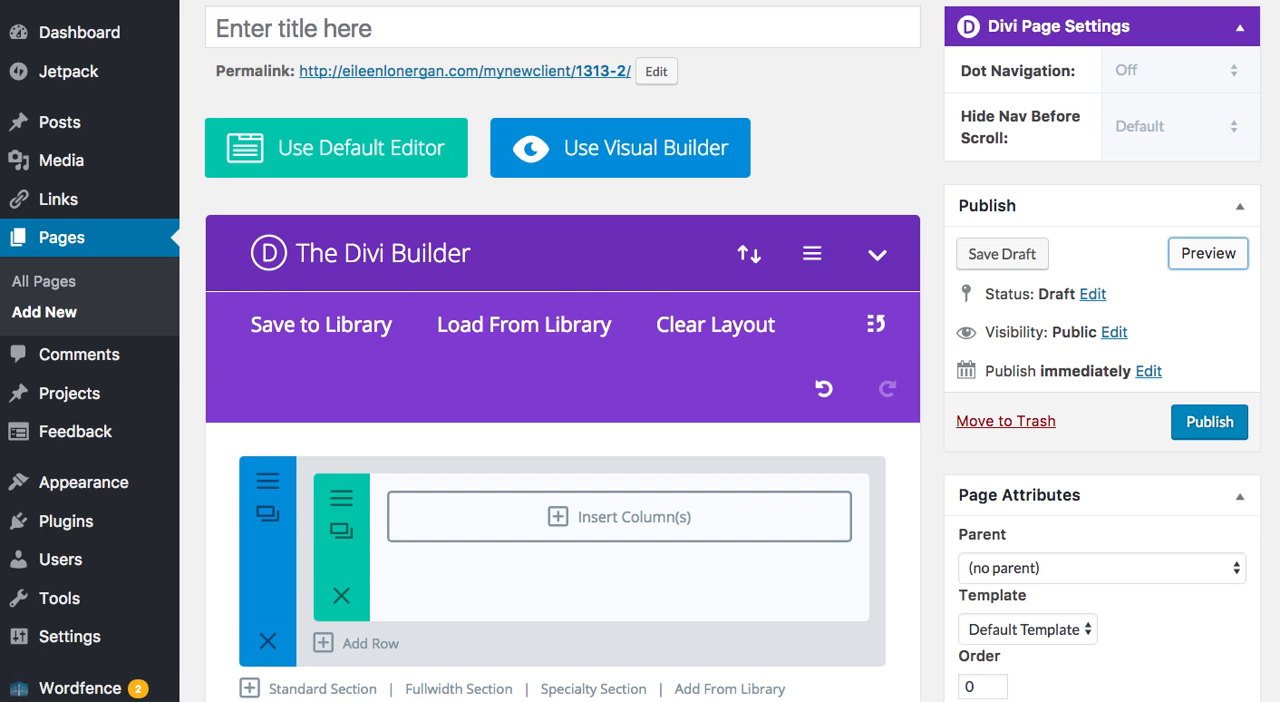
Scroll to the Fullwidth Header module in the builder layout to reopen its settings.
{"action": "scroll", "scroll_direction": "down", "scroll_amount": 3}
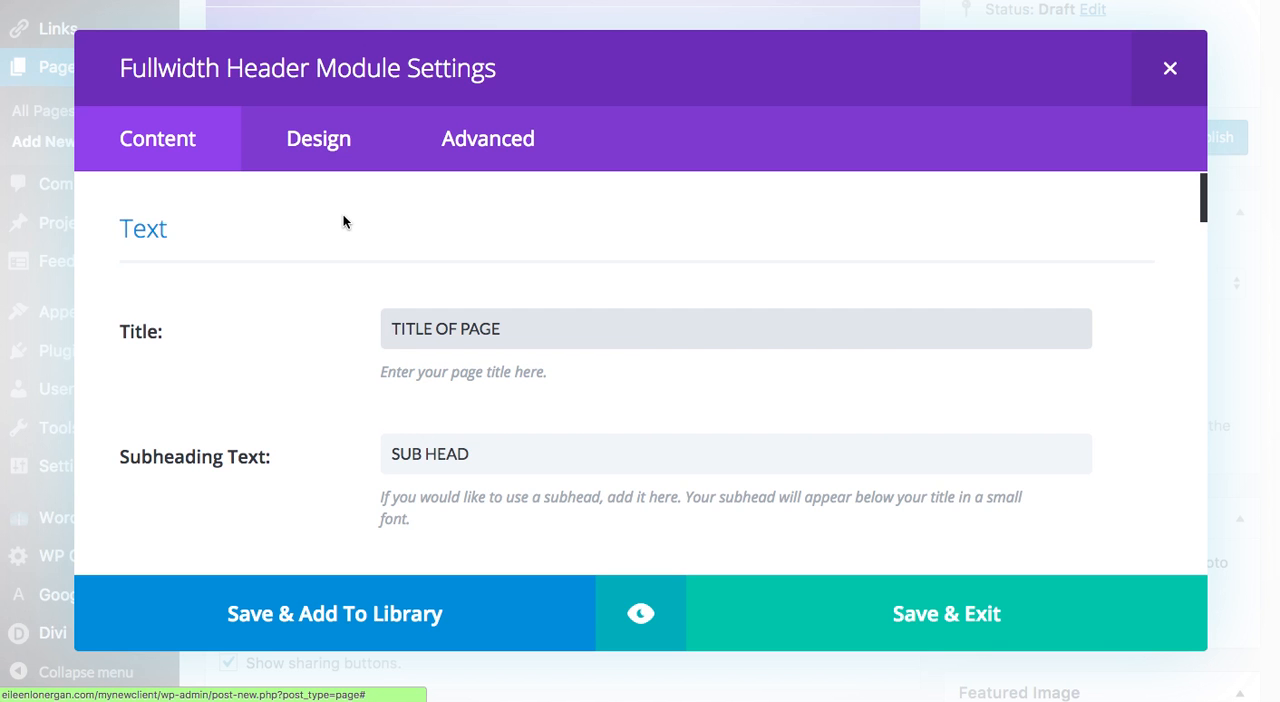
Change the header's Text Color from Dark to Light in the Design settings.
{"action": "left_click", "coordinate": [318, 138]}
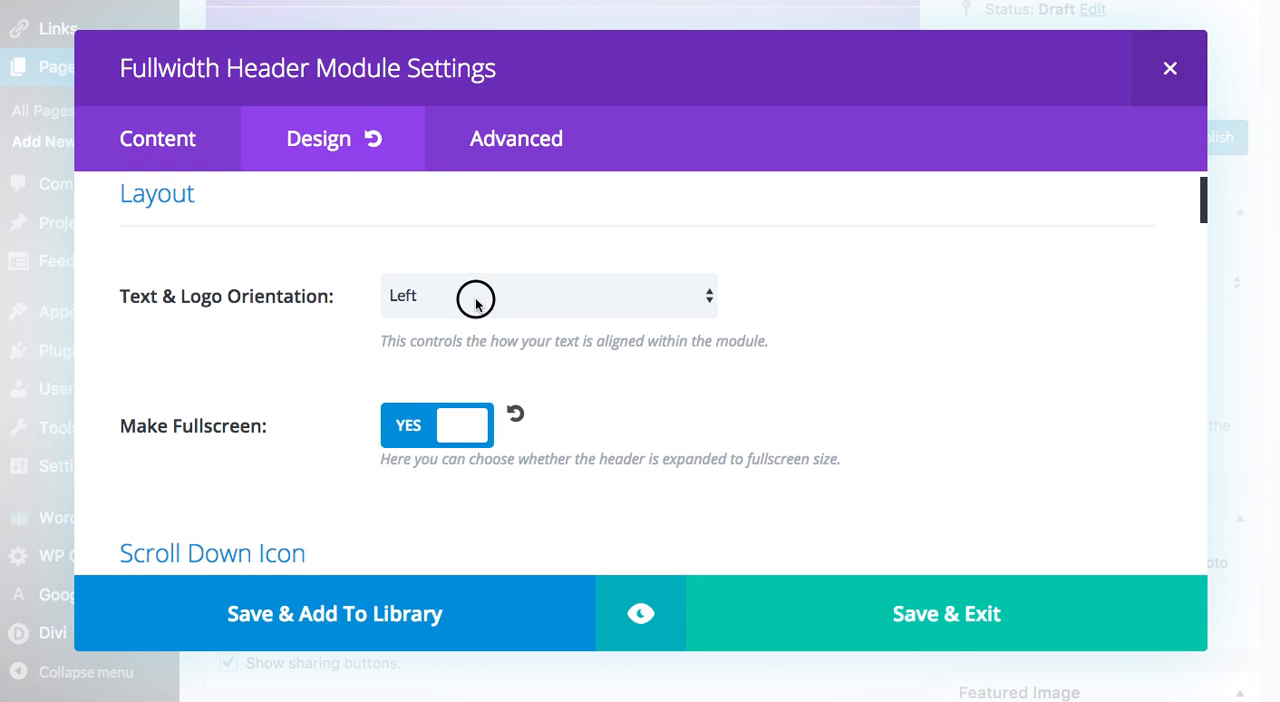
{"action": "scroll", "scroll_direction": "down", "scroll_amount": 3}
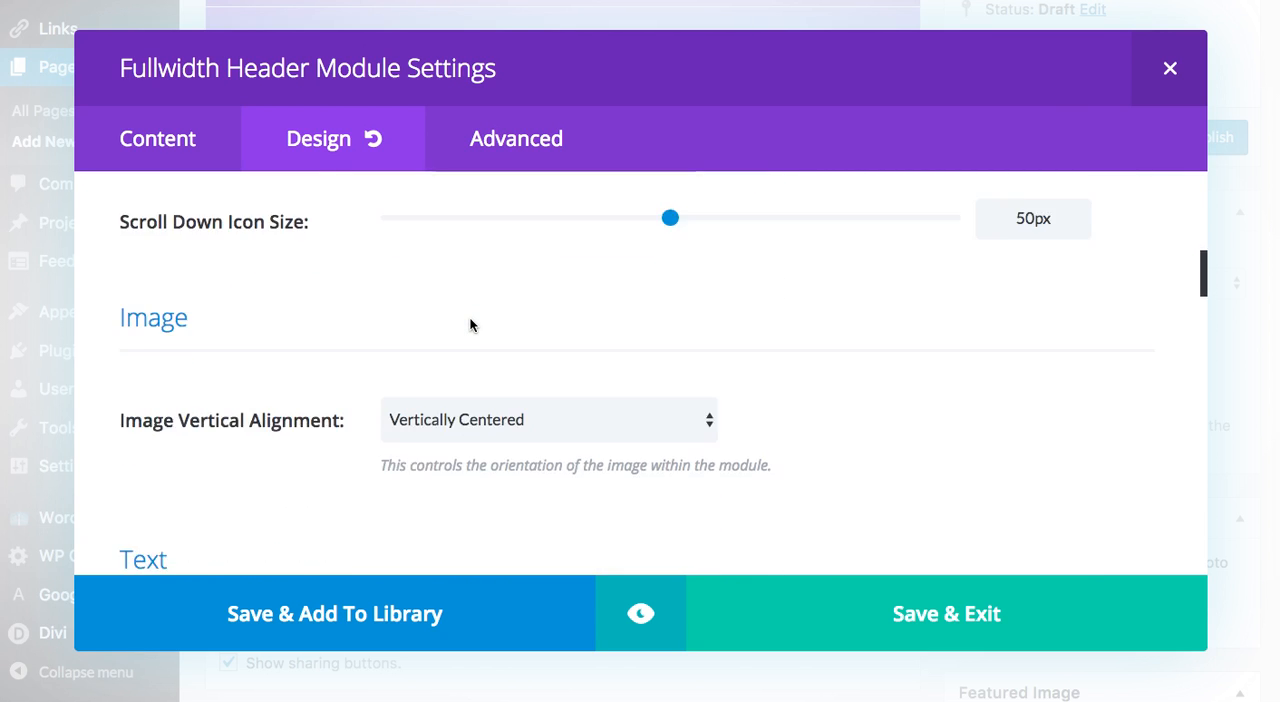
{"action": "scroll", "scroll_direction": "down", "scroll_amount": 3}
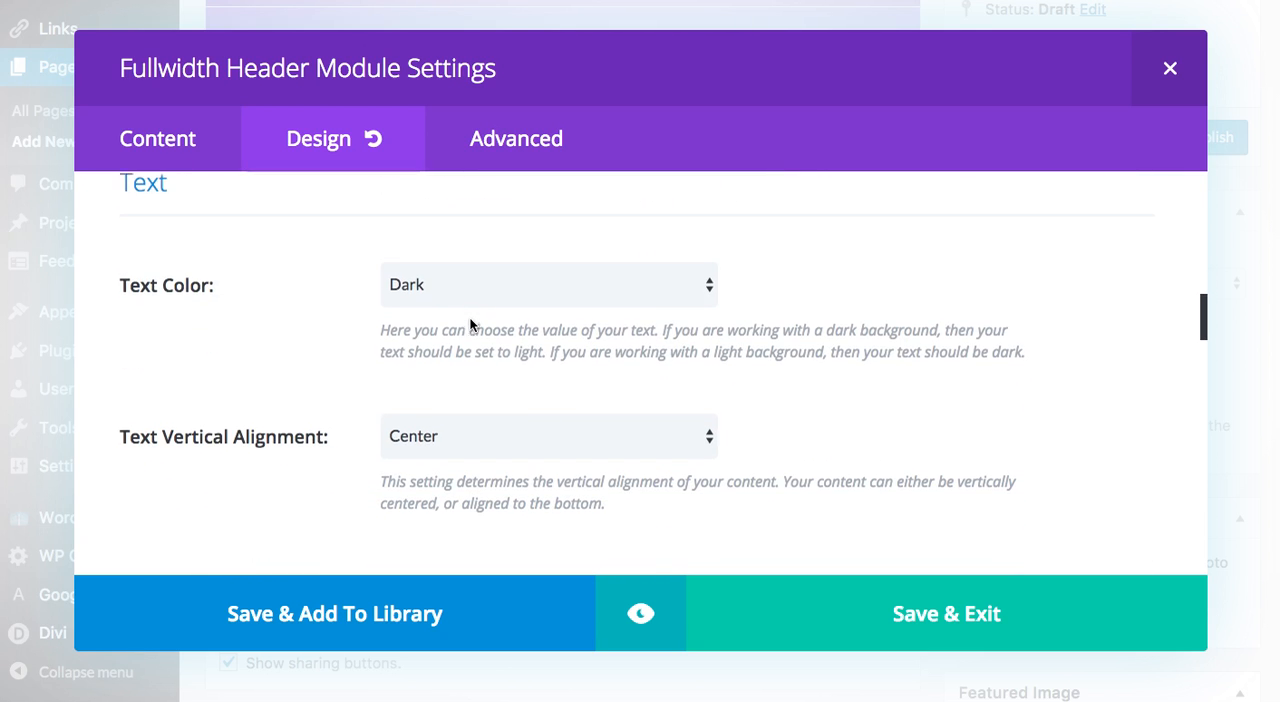
{"action": "left_click", "coordinate": [548, 284]}
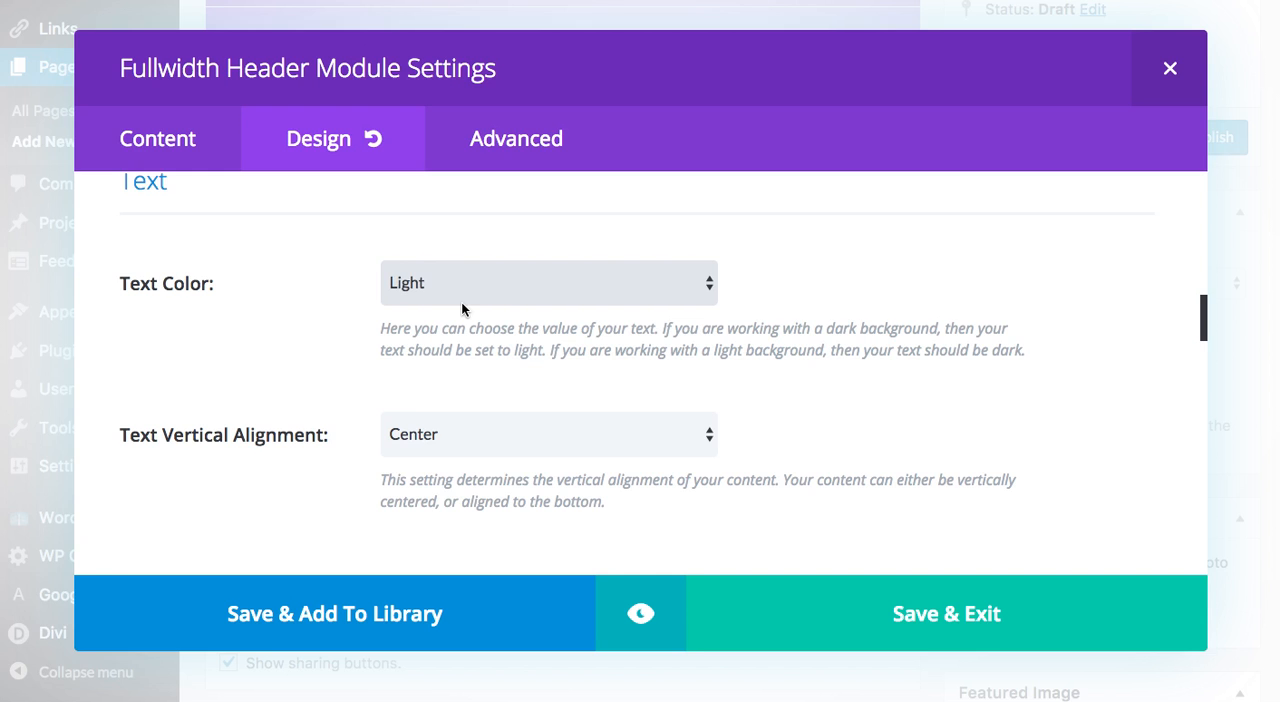
{"action": "scroll", "scroll_direction": "down", "scroll_amount": 3}
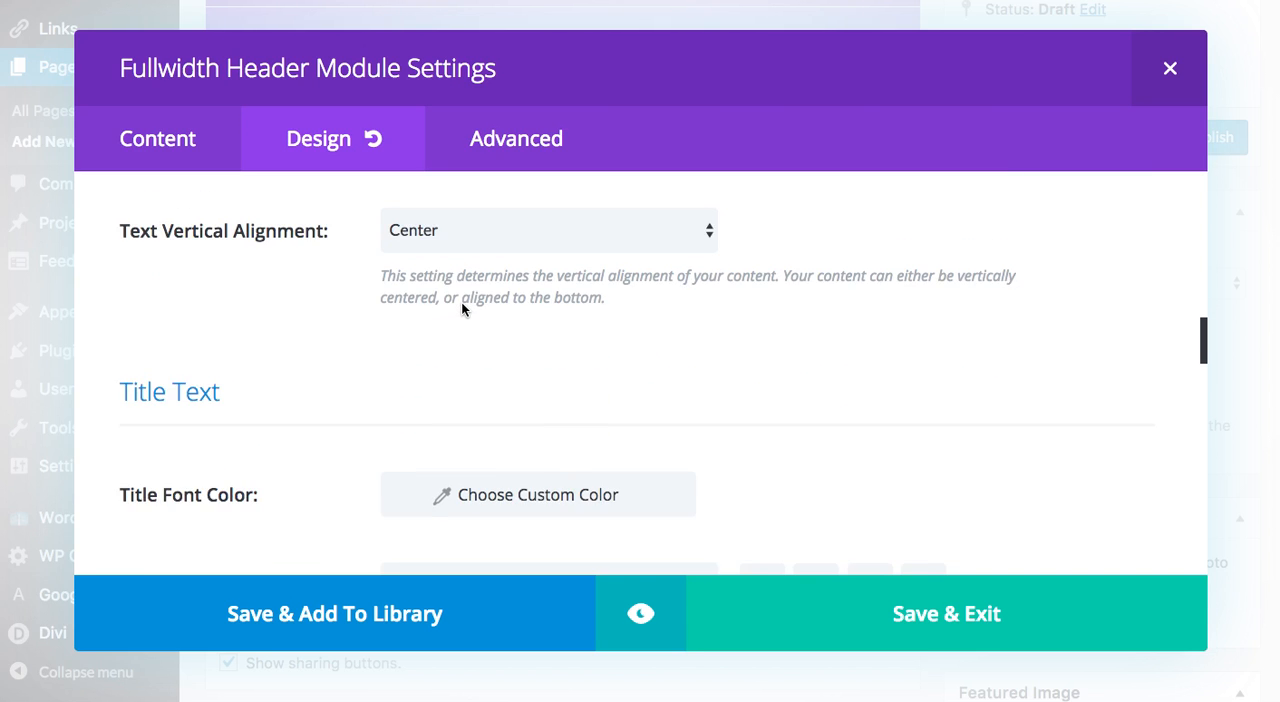
{"action": "scroll", "scroll_direction": "down", "scroll_amount": 3}
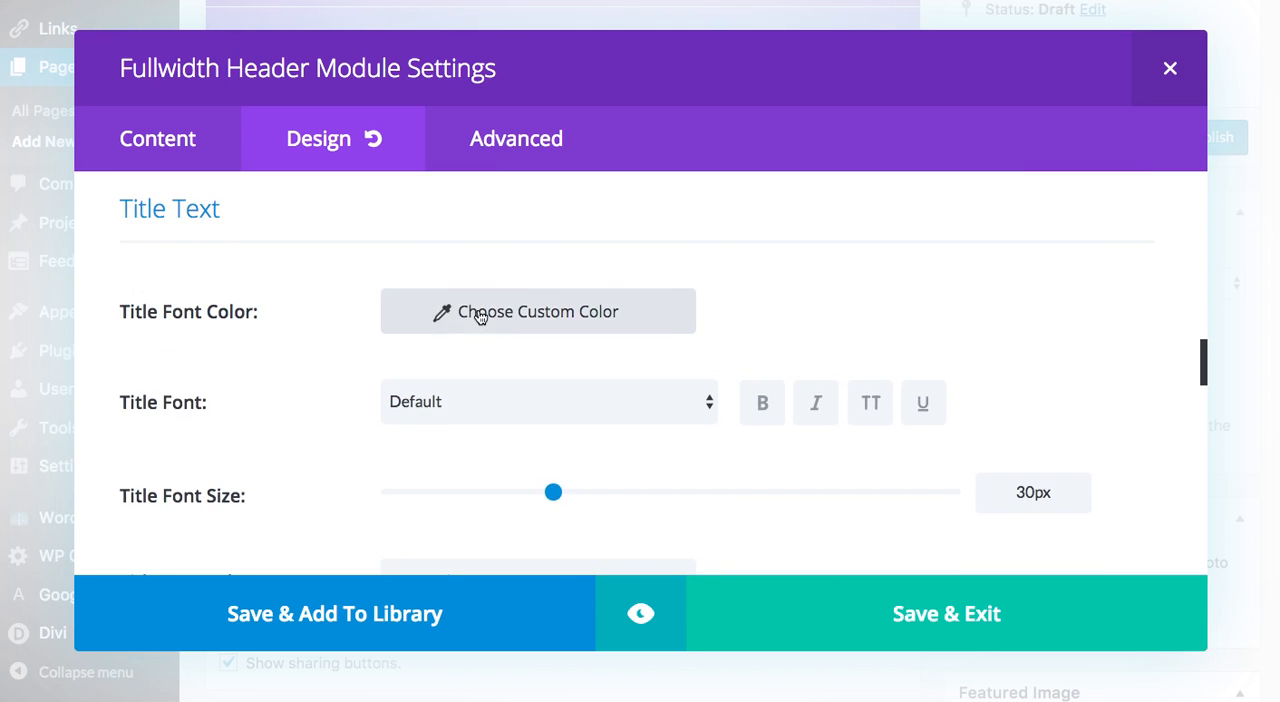
Set the Title Font Color to orange #e09900 and preview the header.
{"action": "left_click", "coordinate": [536, 312]}
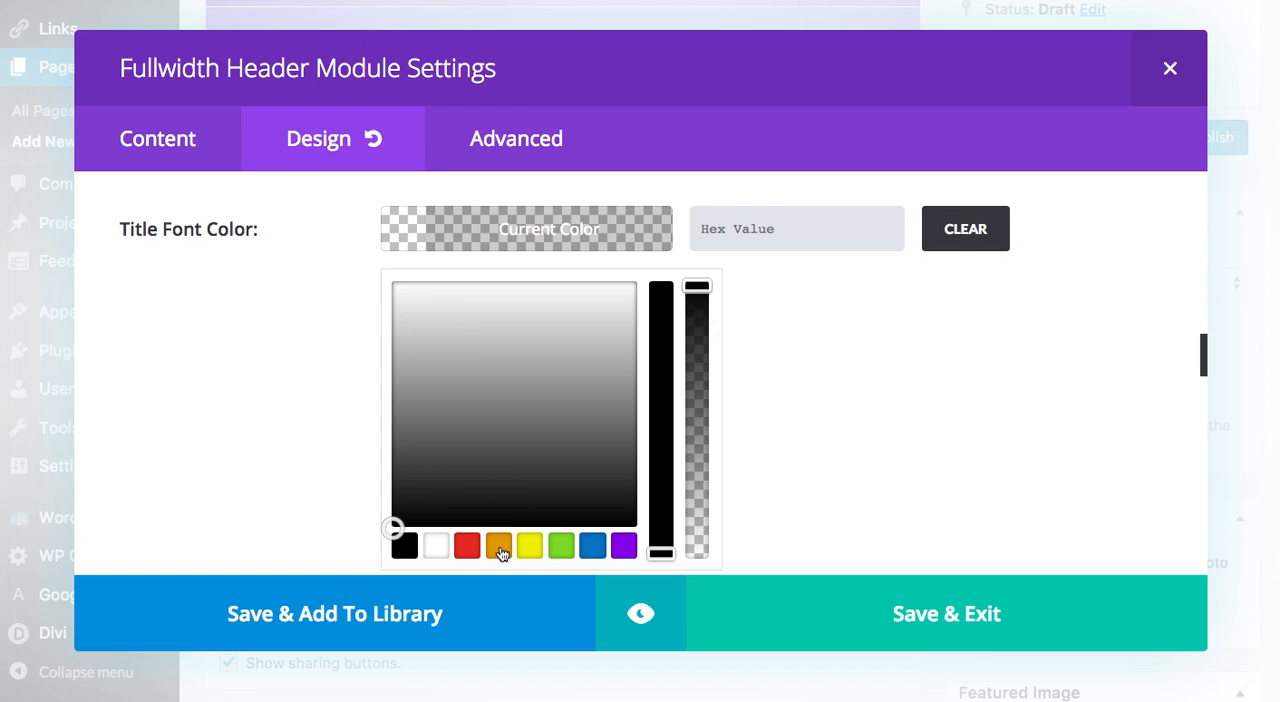
{"action": "left_click", "coordinate": [498, 544]}
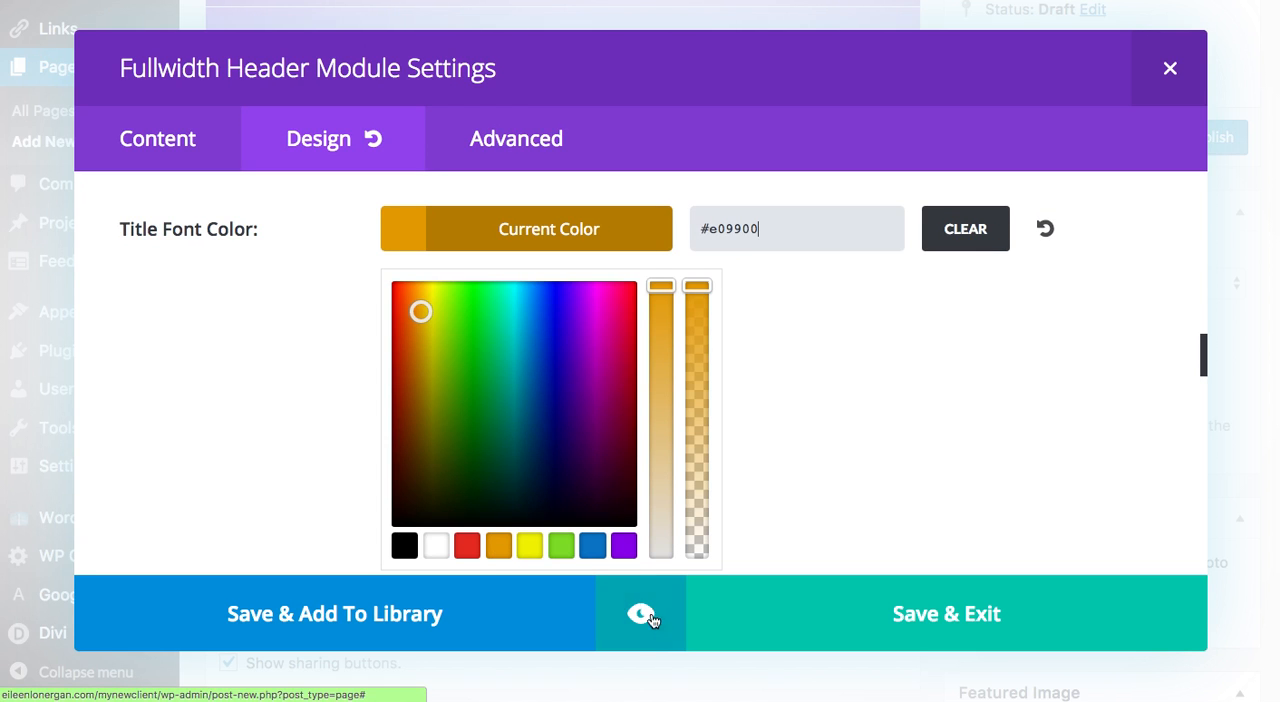
{"action": "left_click", "coordinate": [640, 612]}
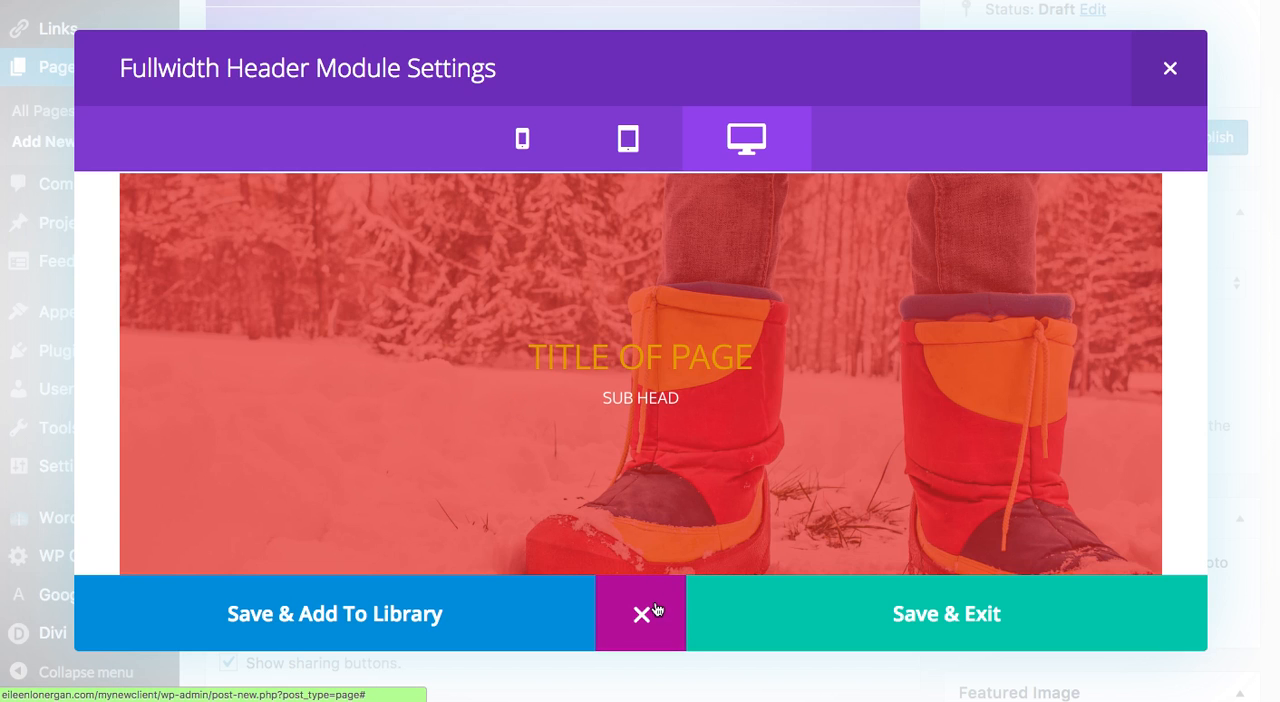
{"action": "mouse_move", "coordinate": [644, 616]}
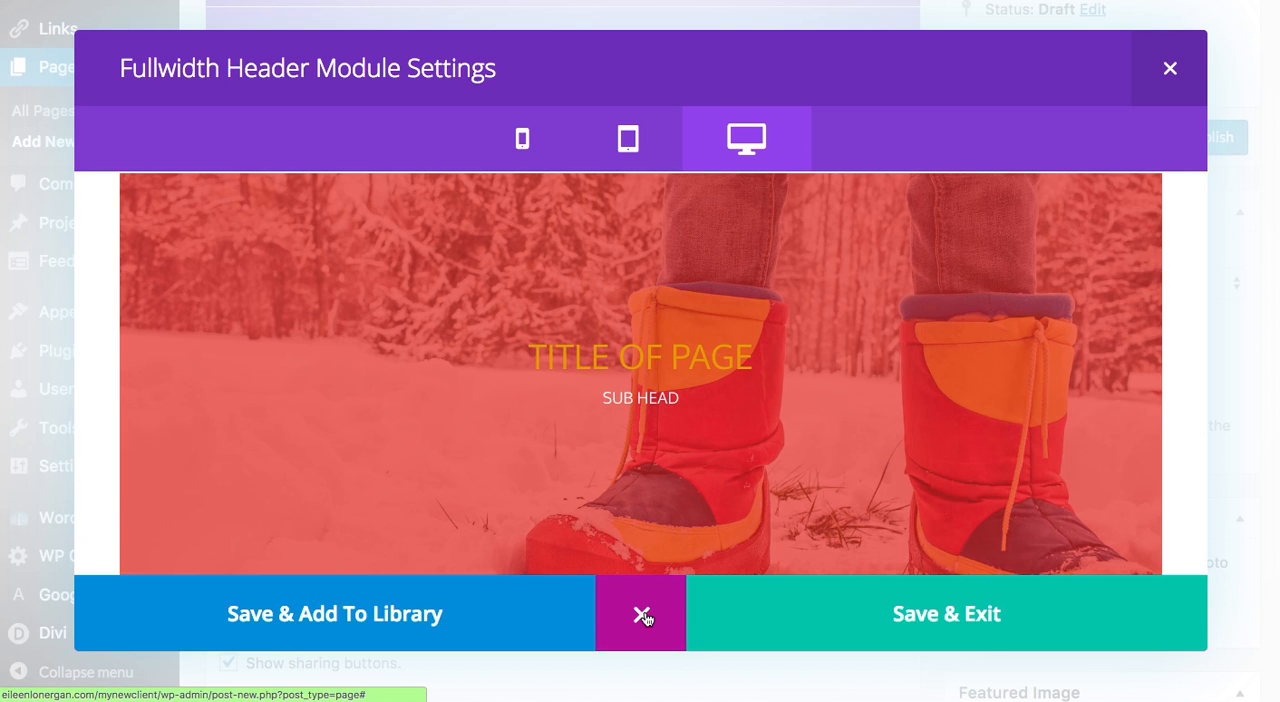